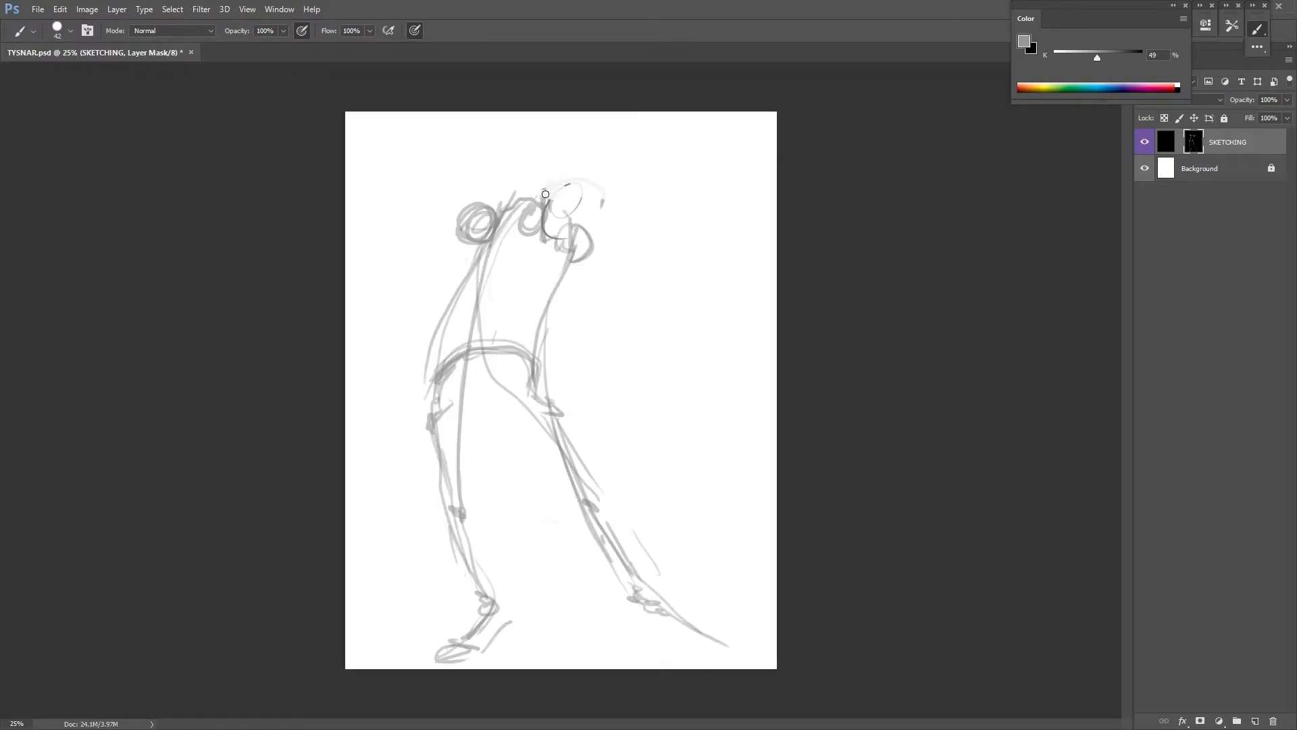
# Sketch the head circle, shoulders, torso and reaching arm in gray strokes
pyautogui.moveTo(544, 194); pyautogui.dragTo(504, 289)
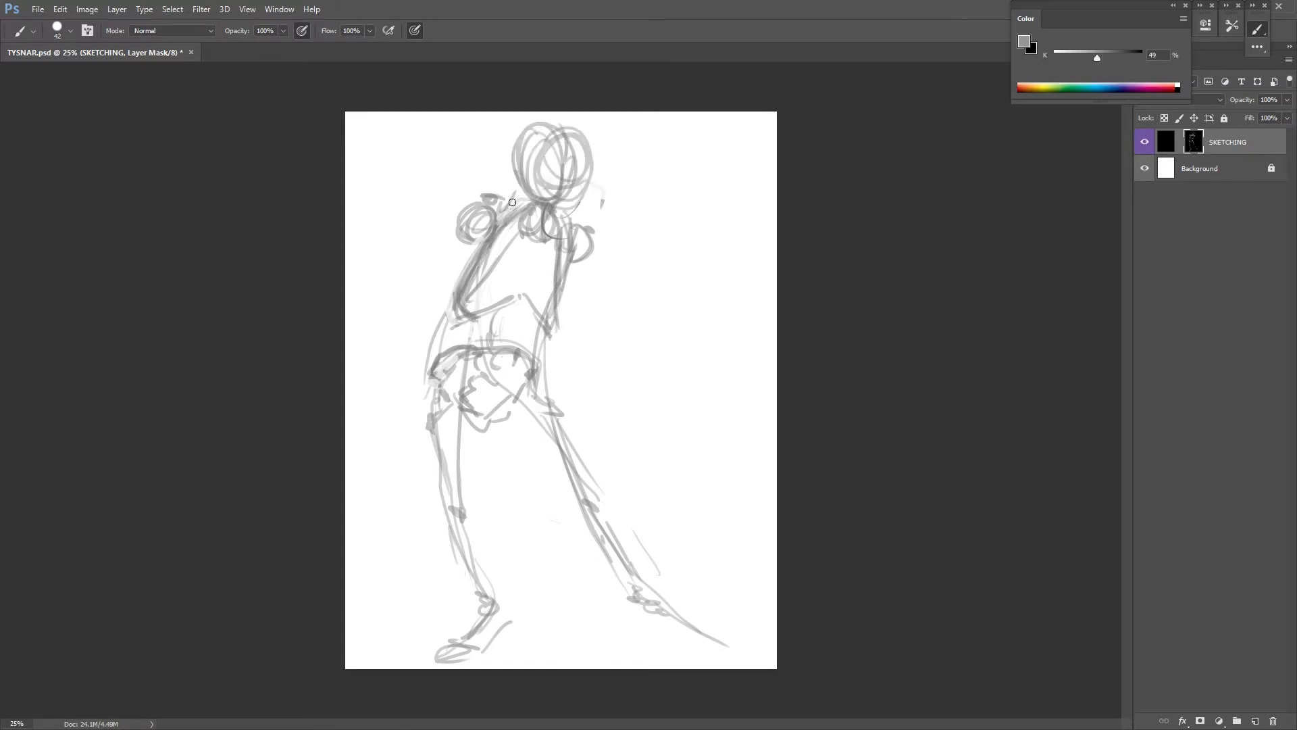
pyautogui.moveTo(492, 211); pyautogui.dragTo(579, 347)
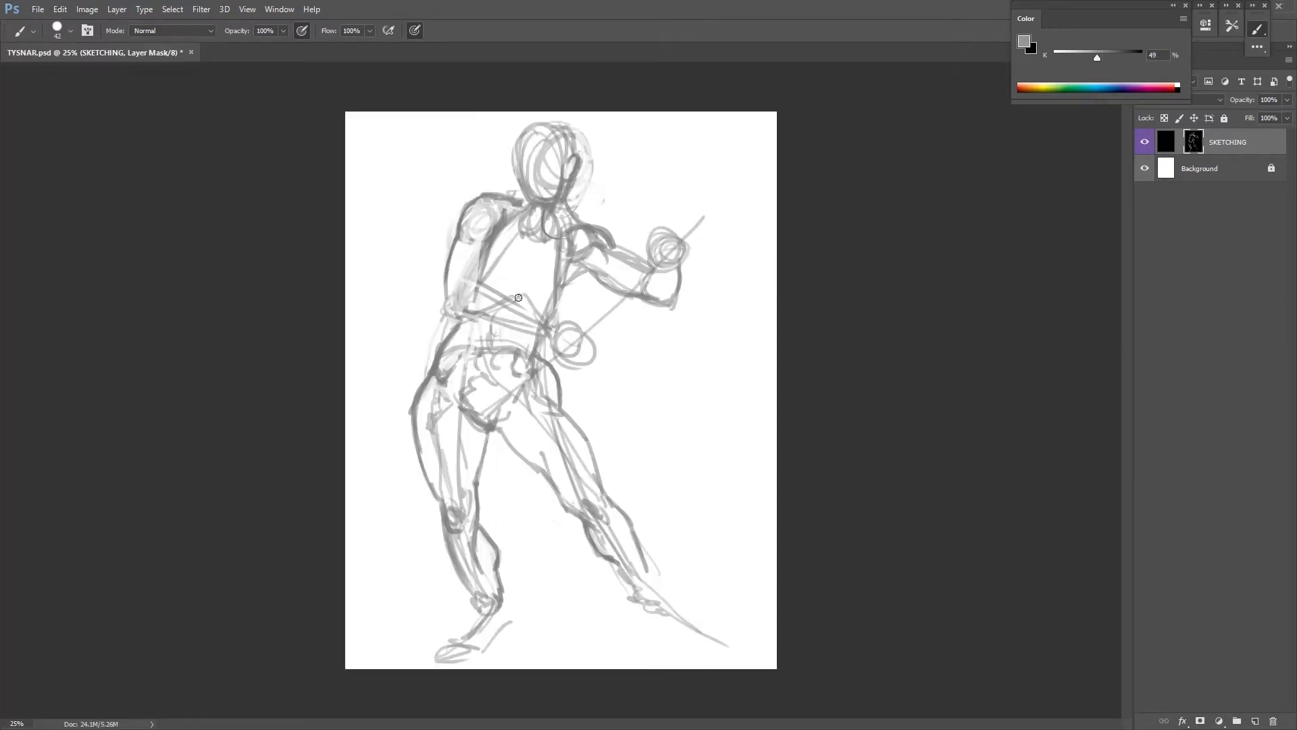
# Shade the back, firm up the chest and shoulders, and add arm muscle lines
pyautogui.moveTo(517, 298); pyautogui.dragTo(484, 282)
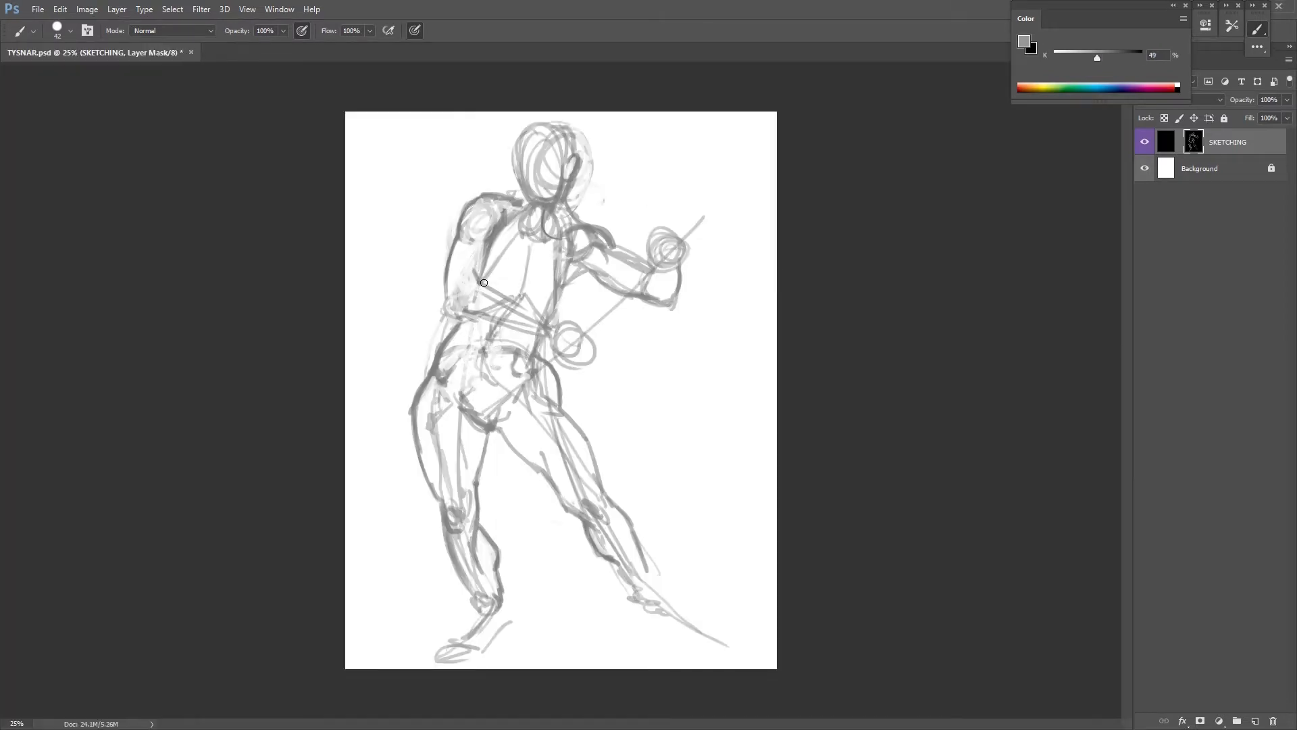
pyautogui.moveTo(484, 283); pyautogui.dragTo(492, 210)
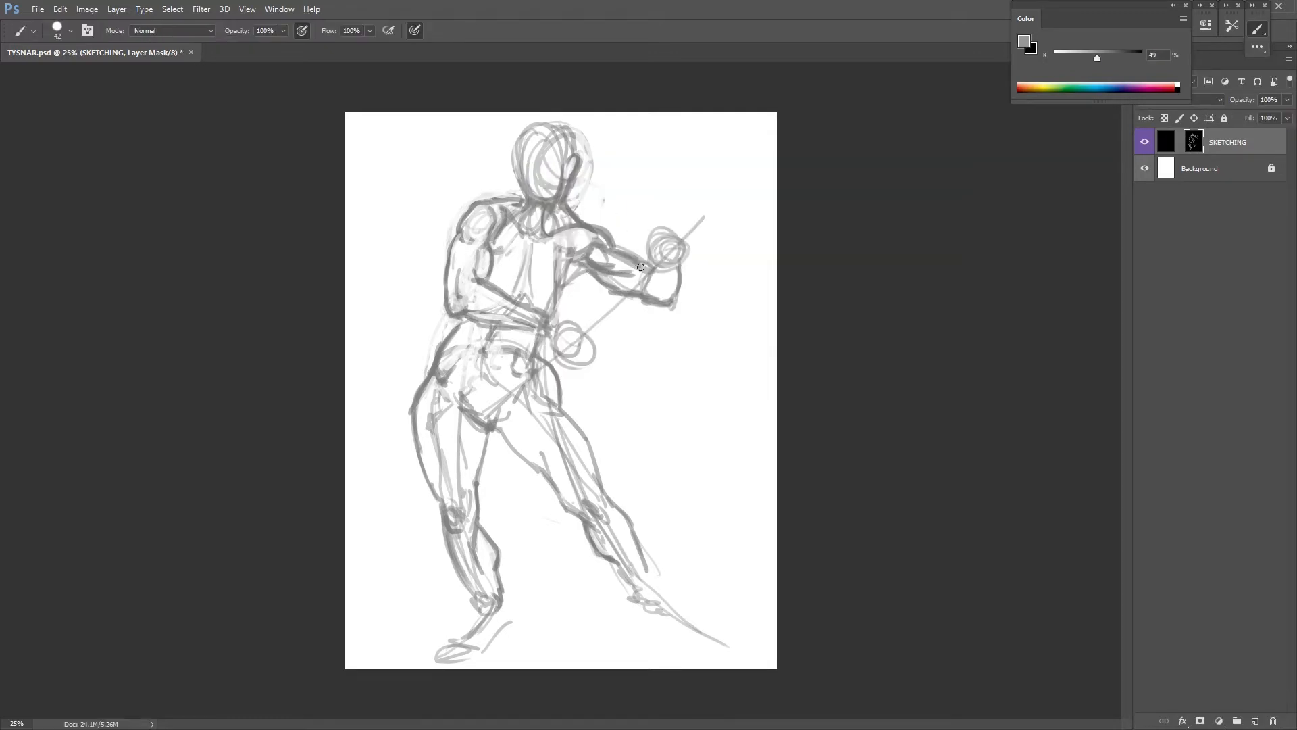
pyautogui.moveTo(639, 267); pyautogui.dragTo(510, 258)
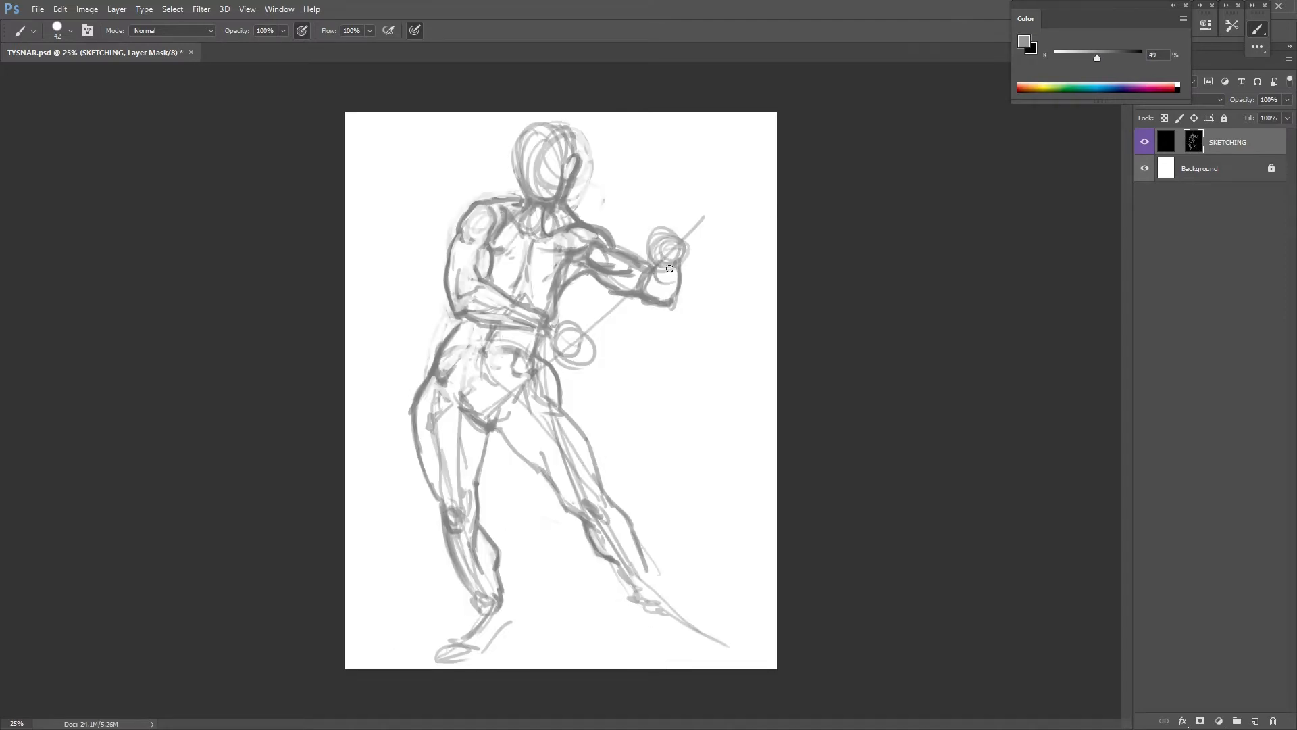
# Draw both fists gripping the weapon and strengthen the shaft line
pyautogui.moveTo(670, 268); pyautogui.dragTo(681, 213)
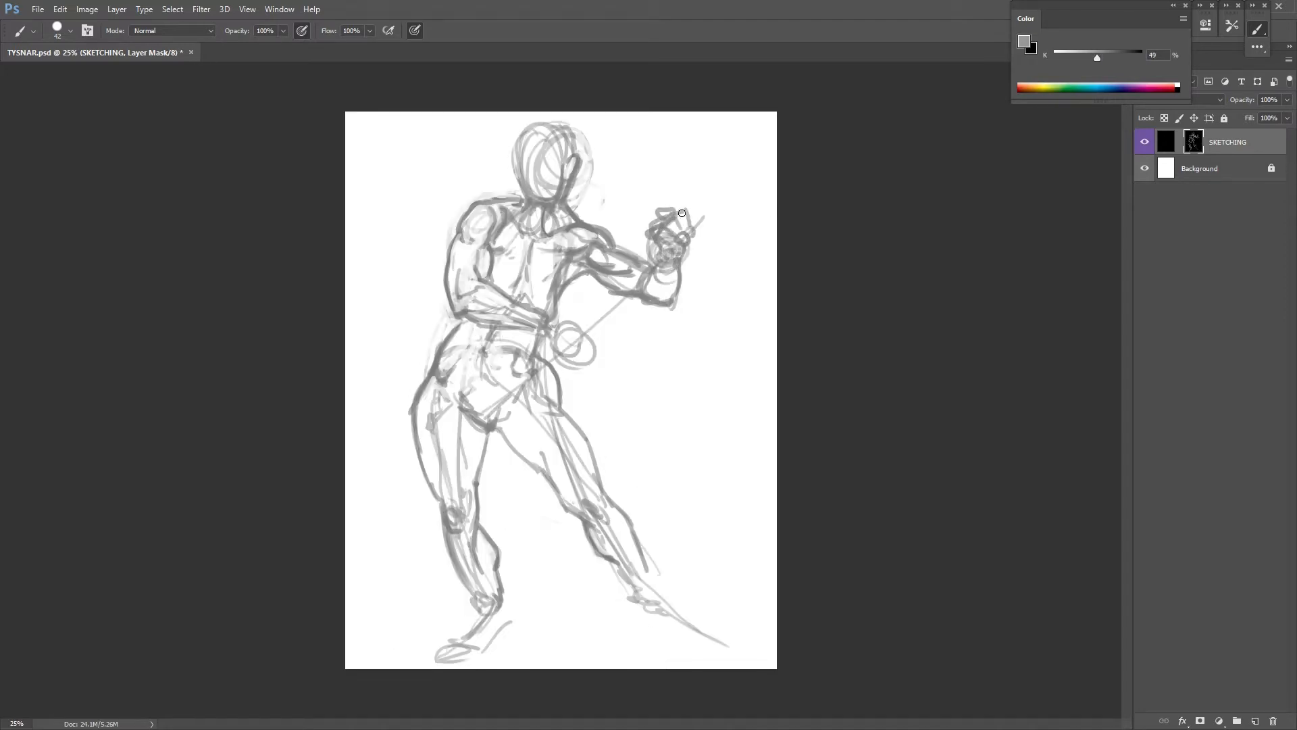
pyautogui.moveTo(678, 215); pyautogui.dragTo(535, 382)
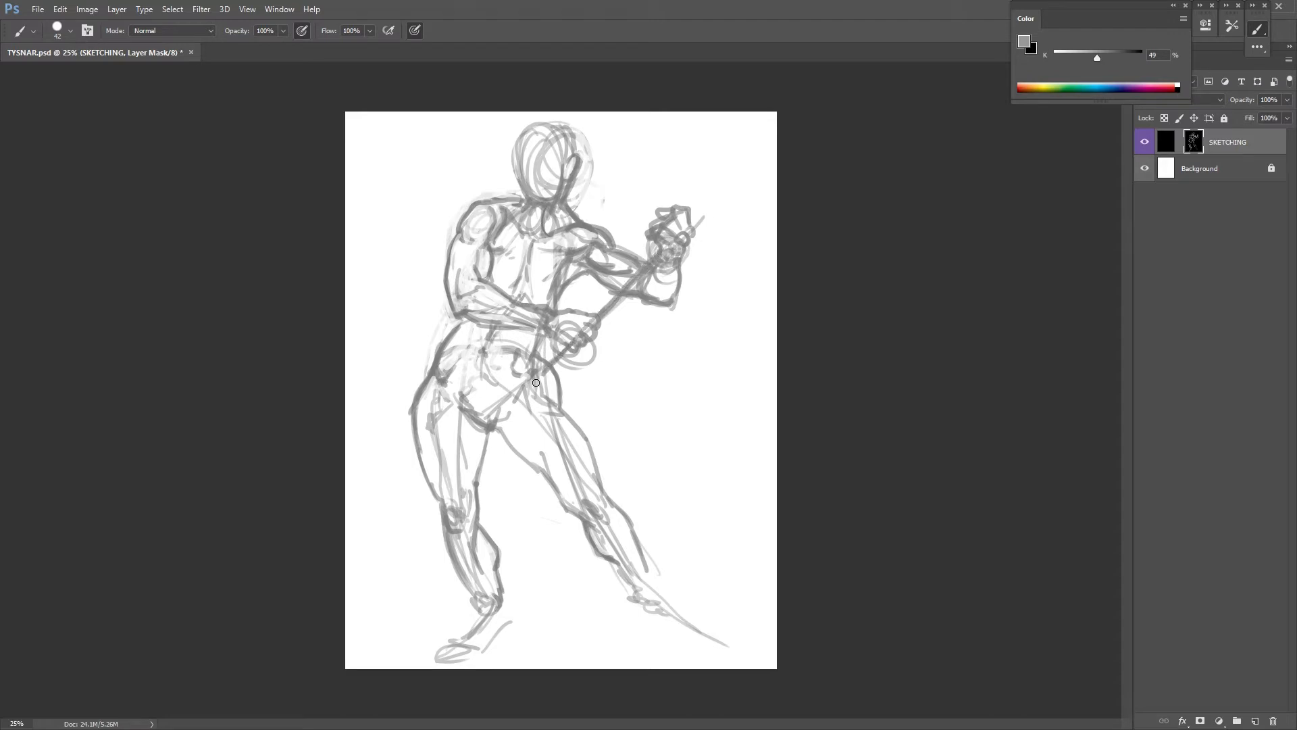
pyautogui.moveTo(546, 373); pyautogui.dragTo(706, 194)
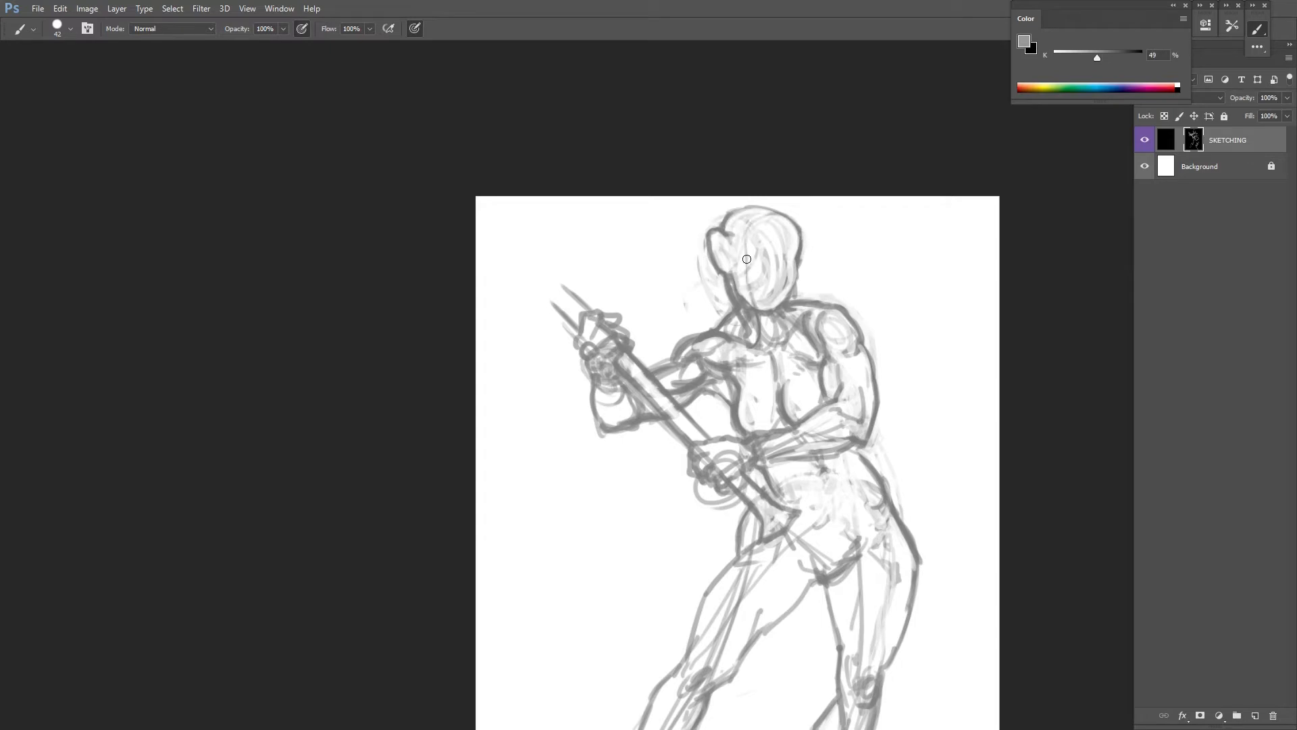
# Refine the head outline and draw the grinning mouth, eye, nose and skull top
pyautogui.moveTo(745, 259); pyautogui.dragTo(793, 261)
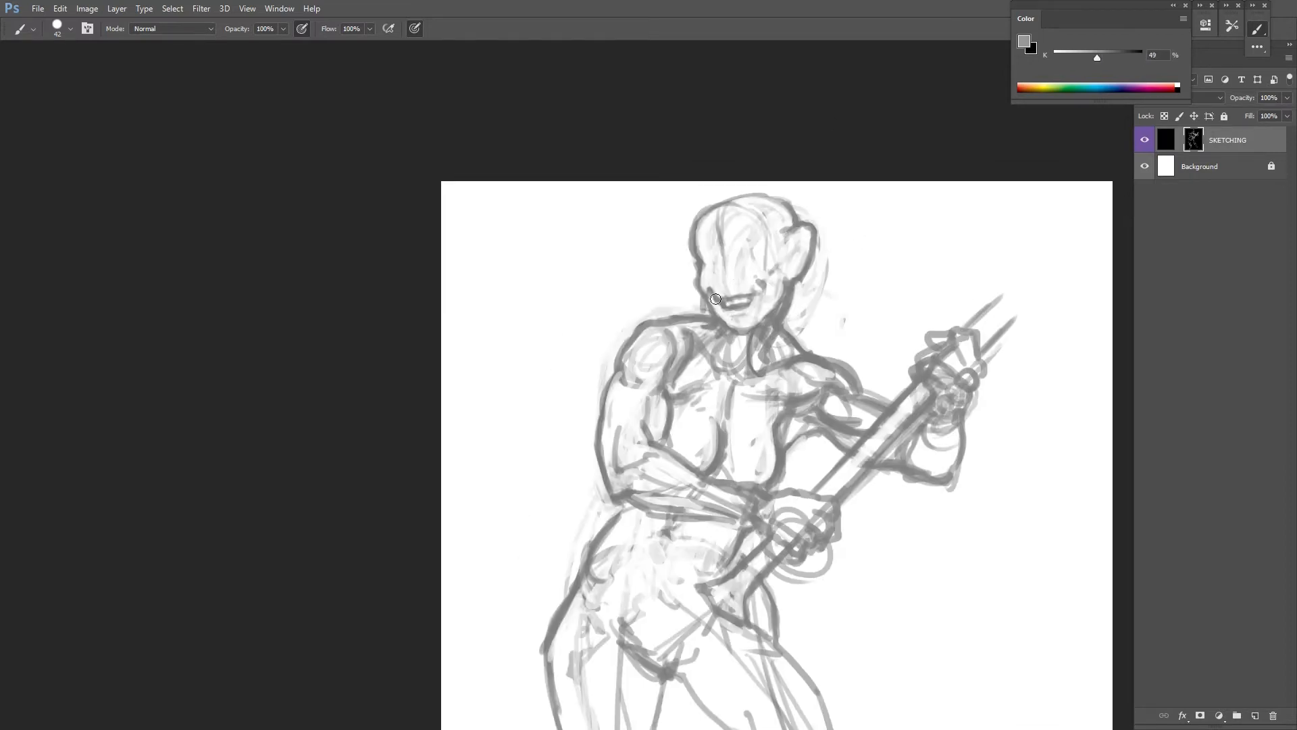
pyautogui.moveTo(716, 297); pyautogui.dragTo(717, 279)
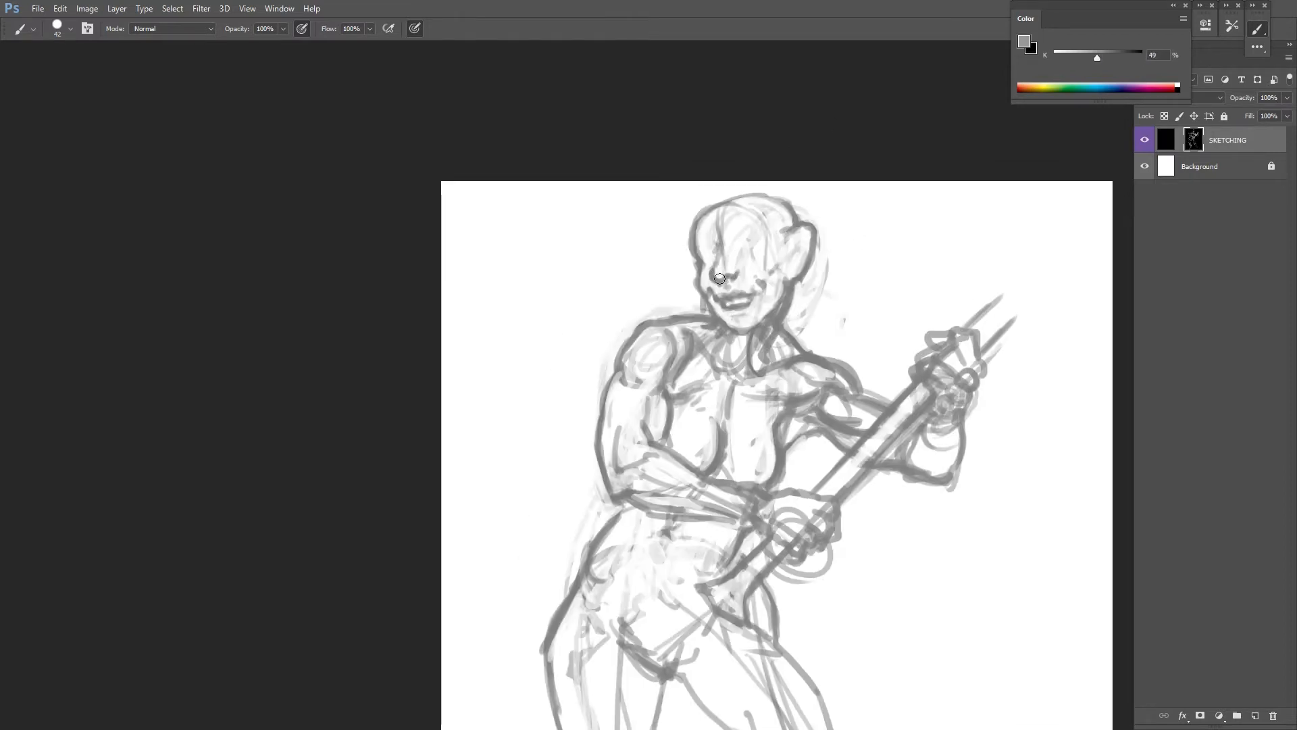
pyautogui.moveTo(720, 277); pyautogui.dragTo(764, 270)
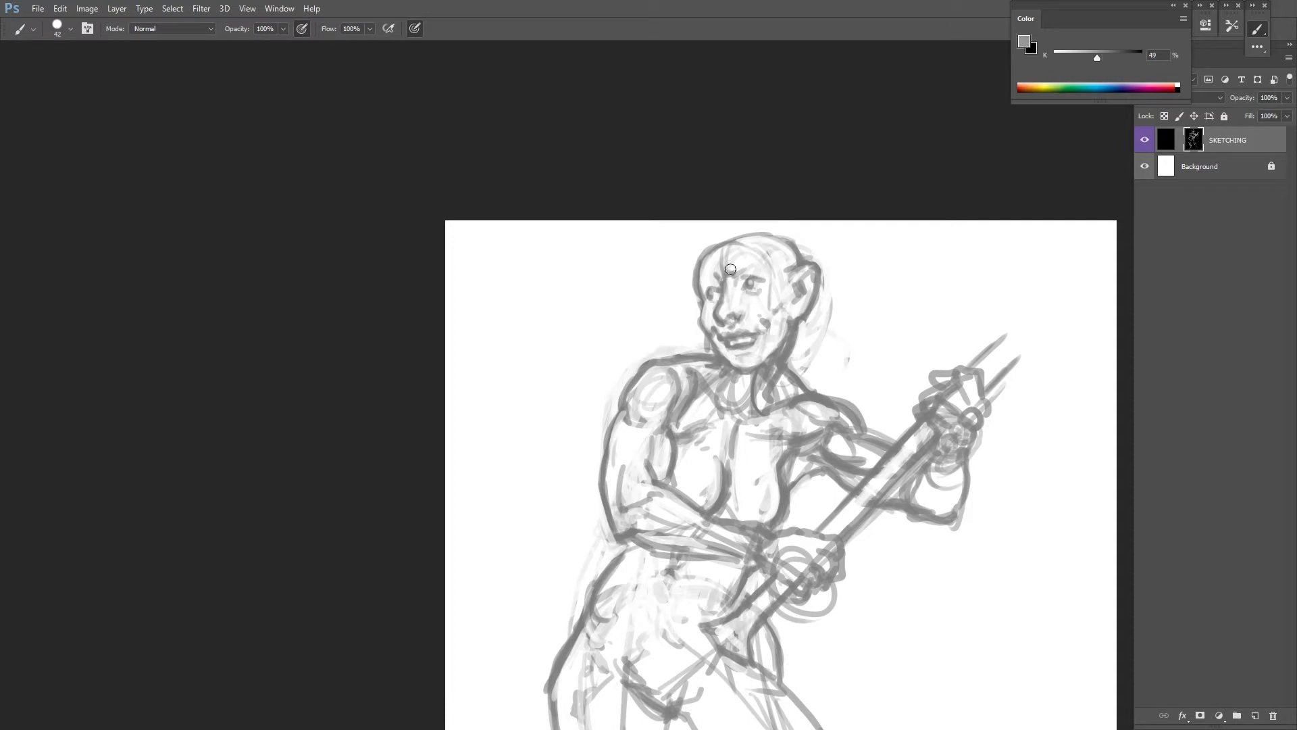
pyautogui.moveTo(728, 269); pyautogui.dragTo(743, 310)
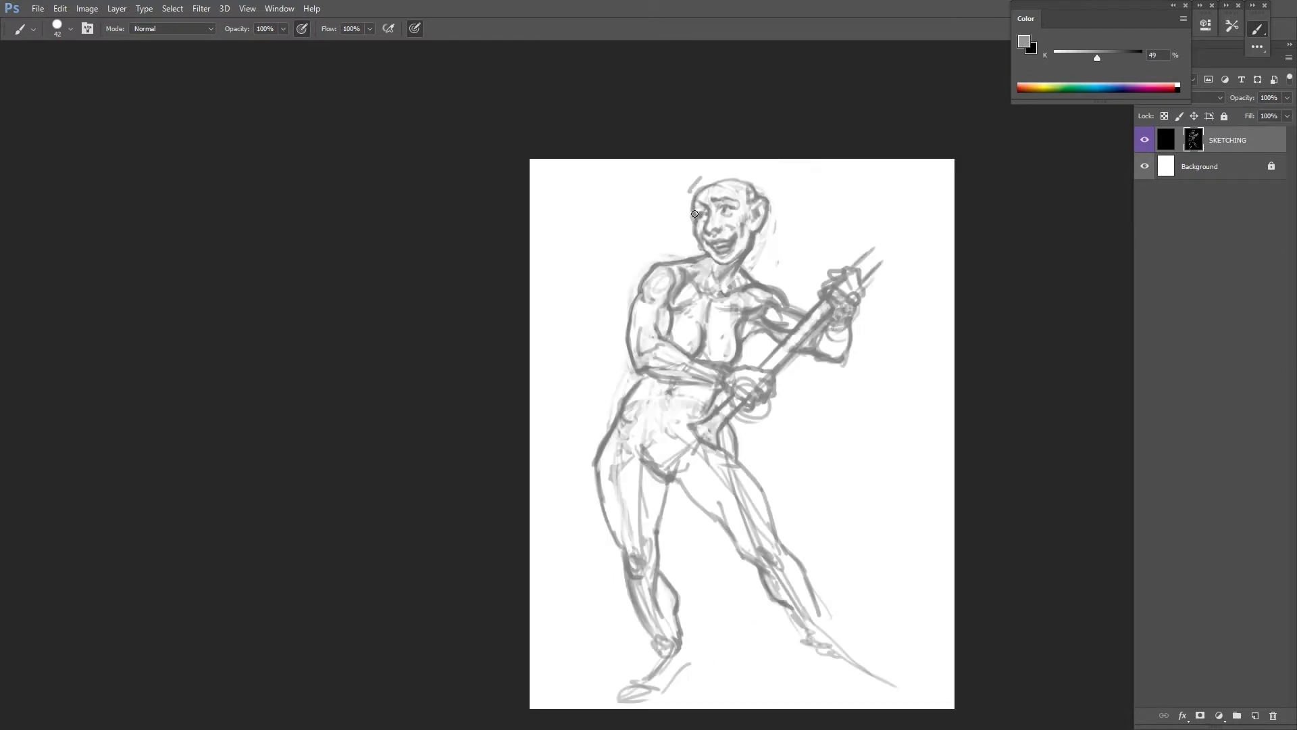
# Add hair strands to the head and refine the lower leg and knee
pyautogui.moveTo(720, 198); pyautogui.dragTo(745, 240)
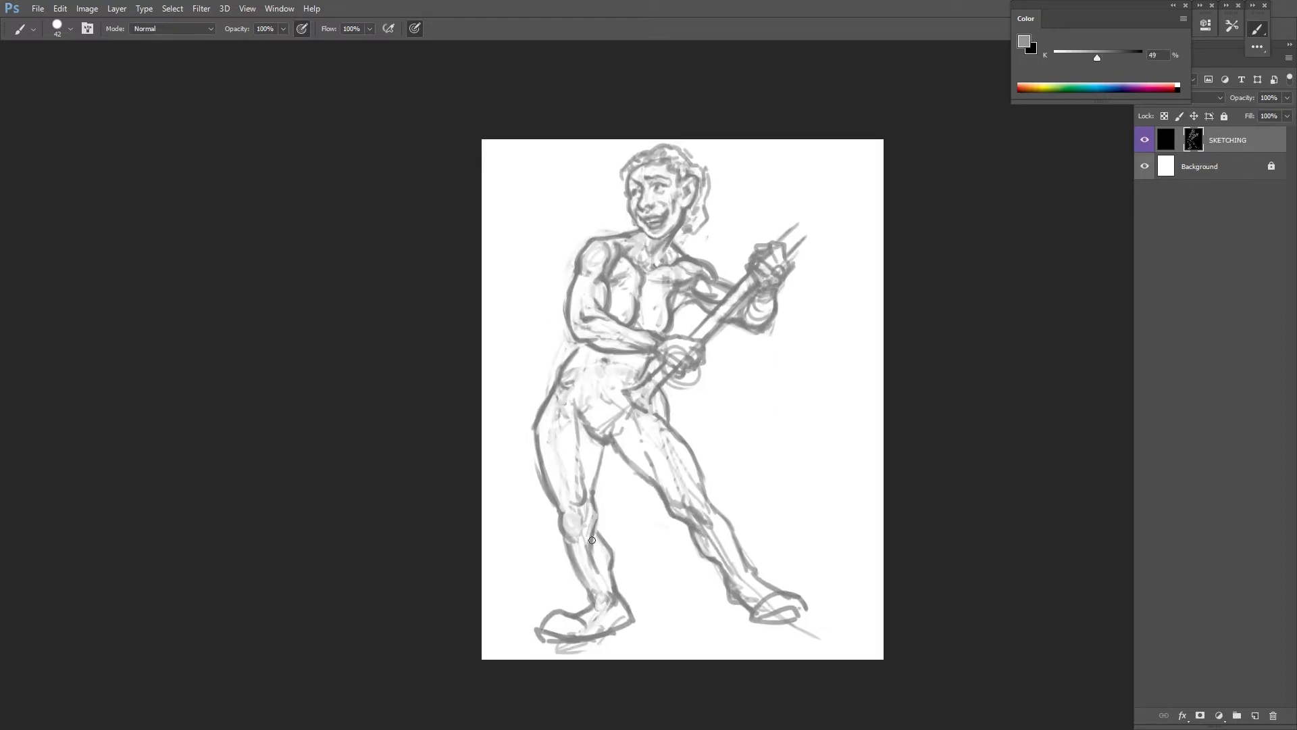
pyautogui.moveTo(592, 540); pyautogui.dragTo(666, 414)
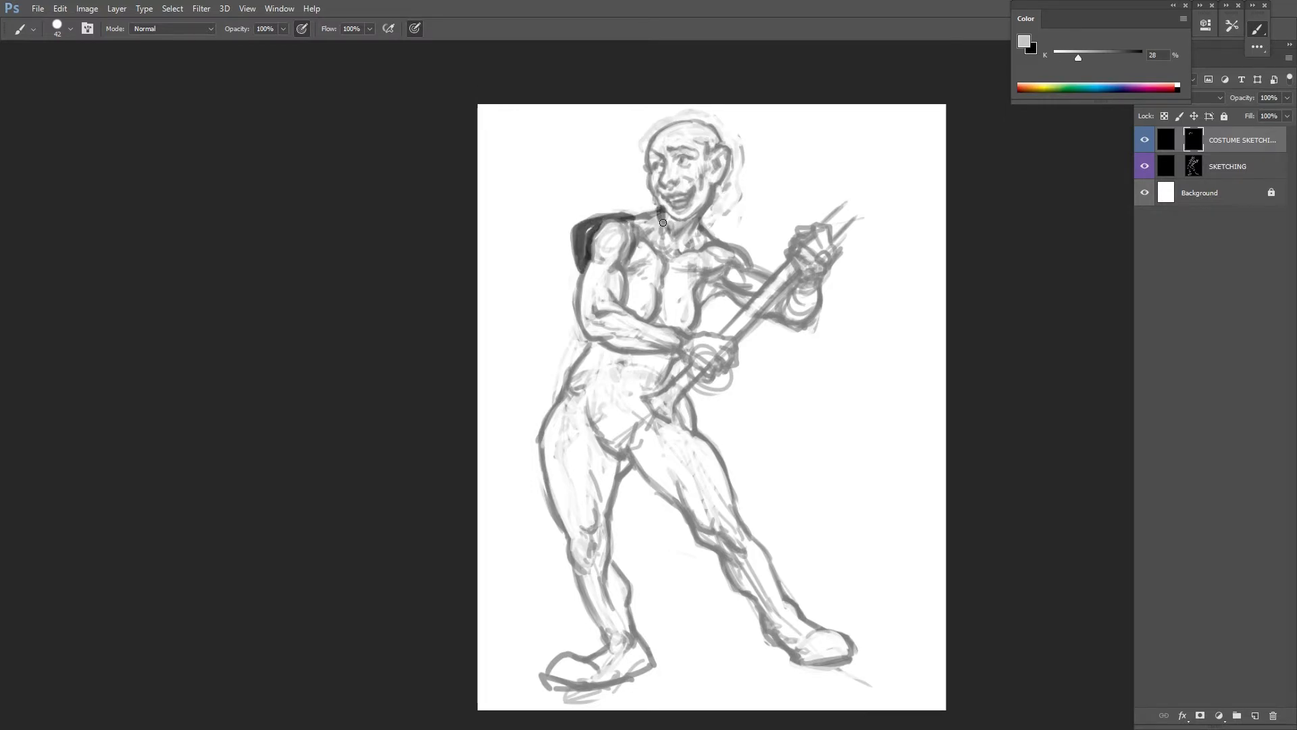
# Outline the coat along the back and side, with a long tail over the legs
pyautogui.moveTo(662, 221); pyautogui.dragTo(718, 238)
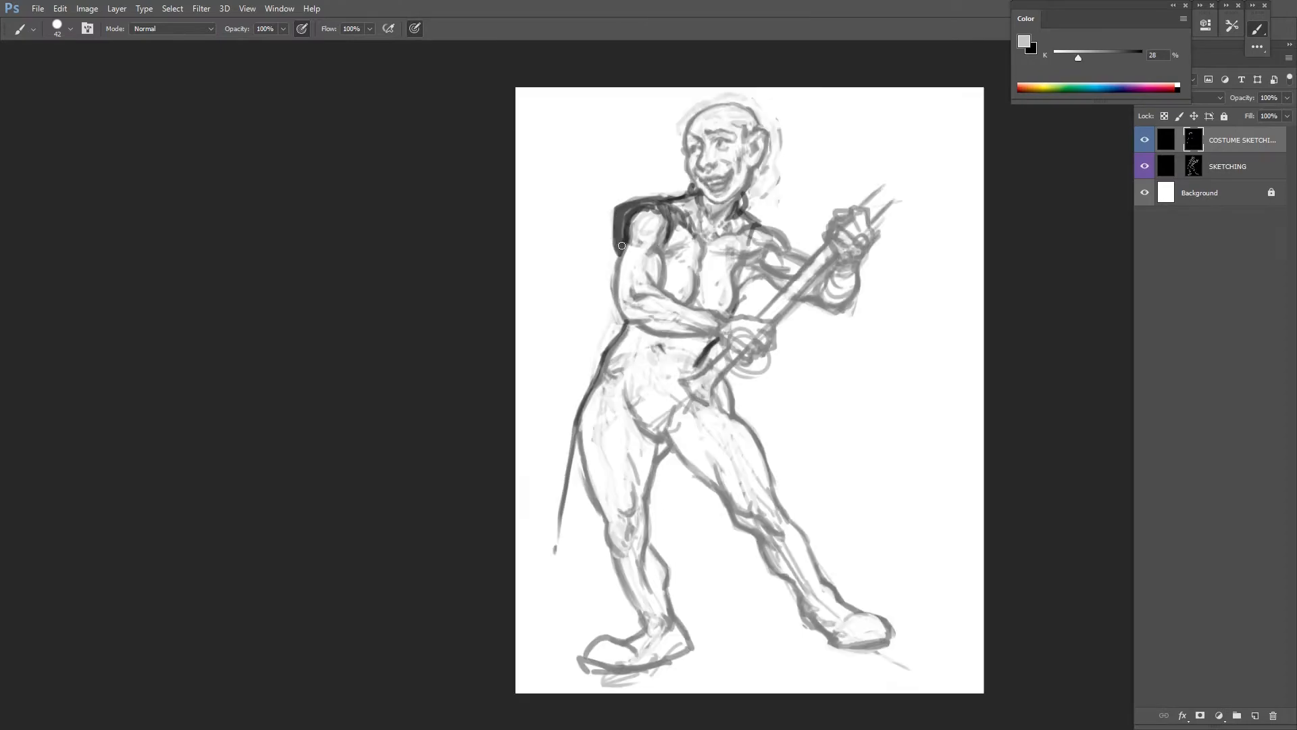
pyautogui.moveTo(620, 245); pyautogui.dragTo(796, 223)
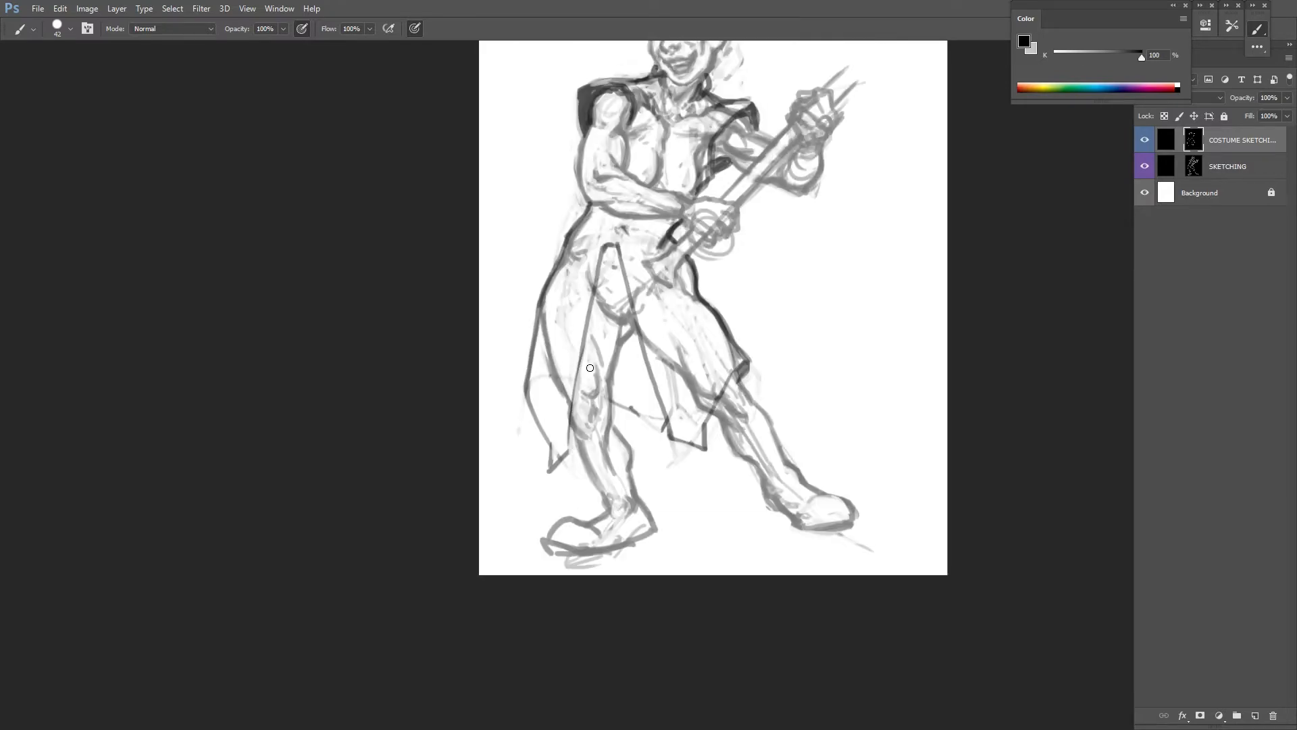
pyautogui.moveTo(591, 368); pyautogui.dragTo(773, 393)
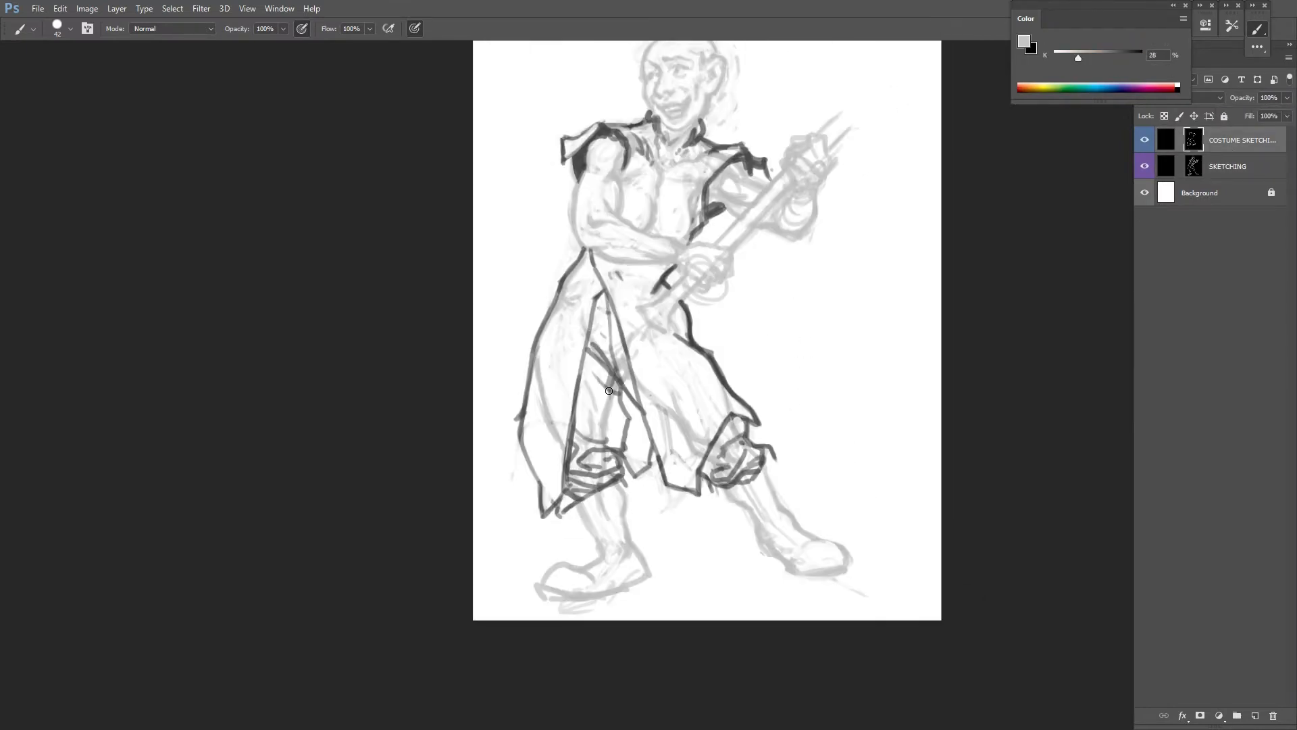
# Outline the trouser folds at the knees and a sleeve band around the upper arm
pyautogui.moveTo(609, 391); pyautogui.dragTo(658, 451)
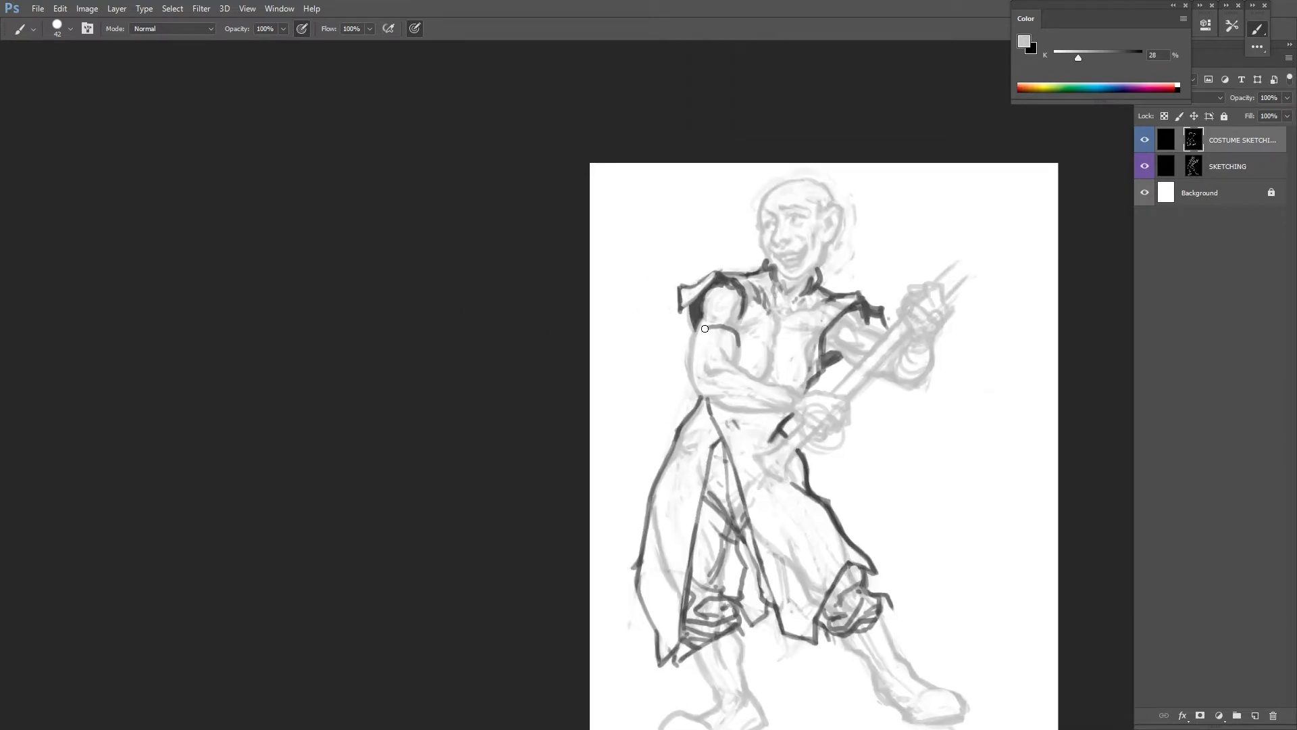
pyautogui.moveTo(698, 310); pyautogui.dragTo(717, 363)
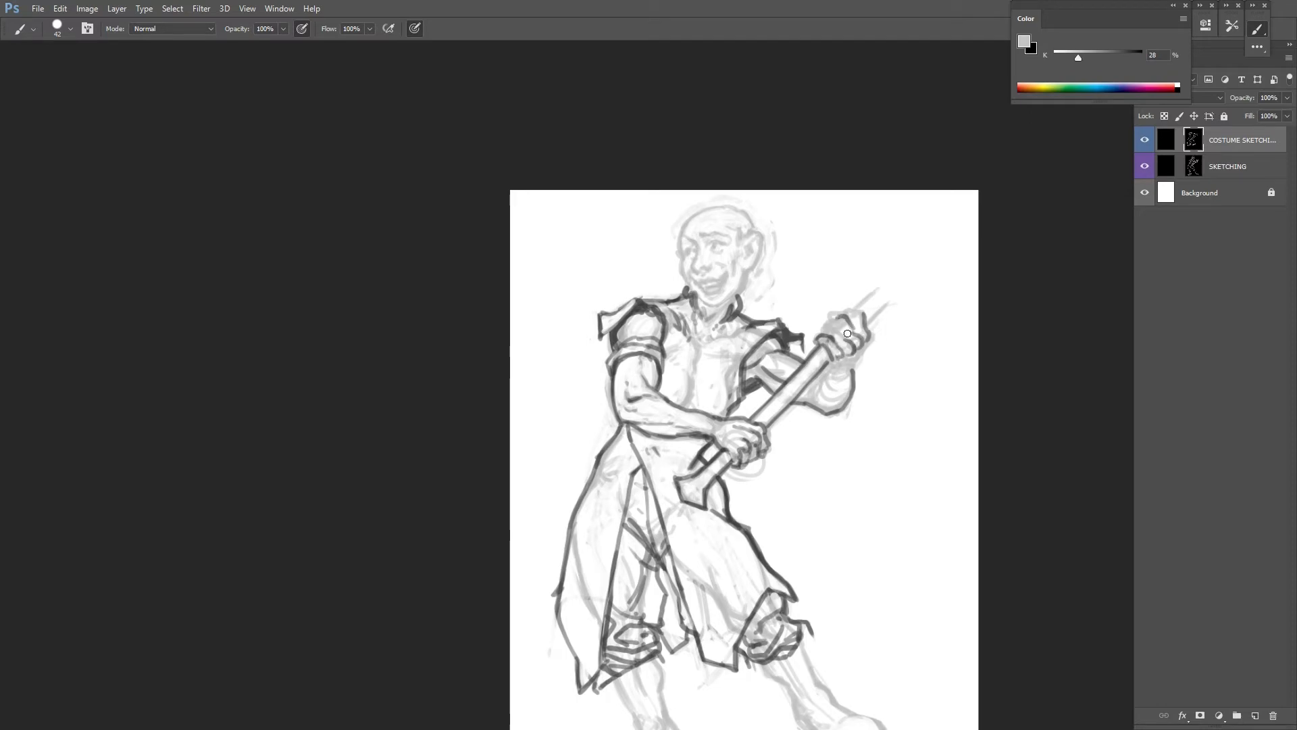
# Refine the top of the hammer handle and add costume detail on the chest
pyautogui.moveTo(849, 333); pyautogui.dragTo(867, 323)
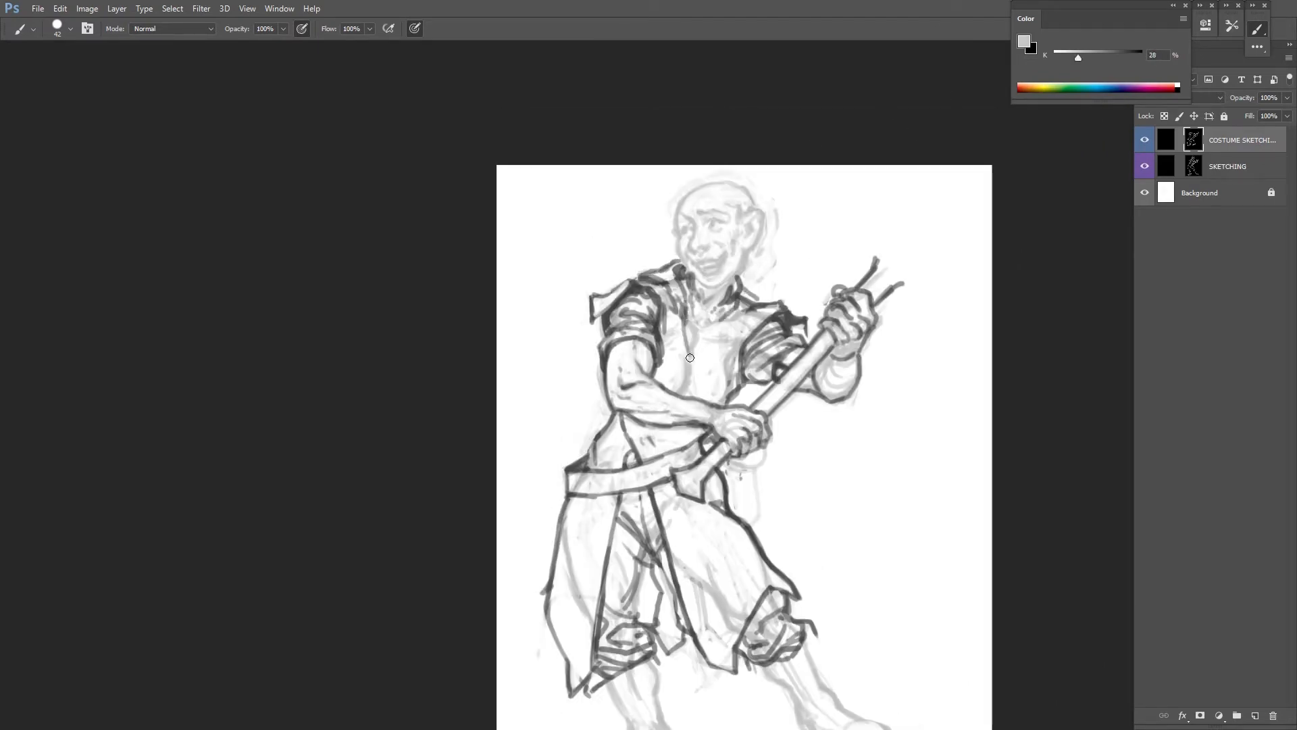
pyautogui.moveTo(690, 356); pyautogui.dragTo(709, 310)
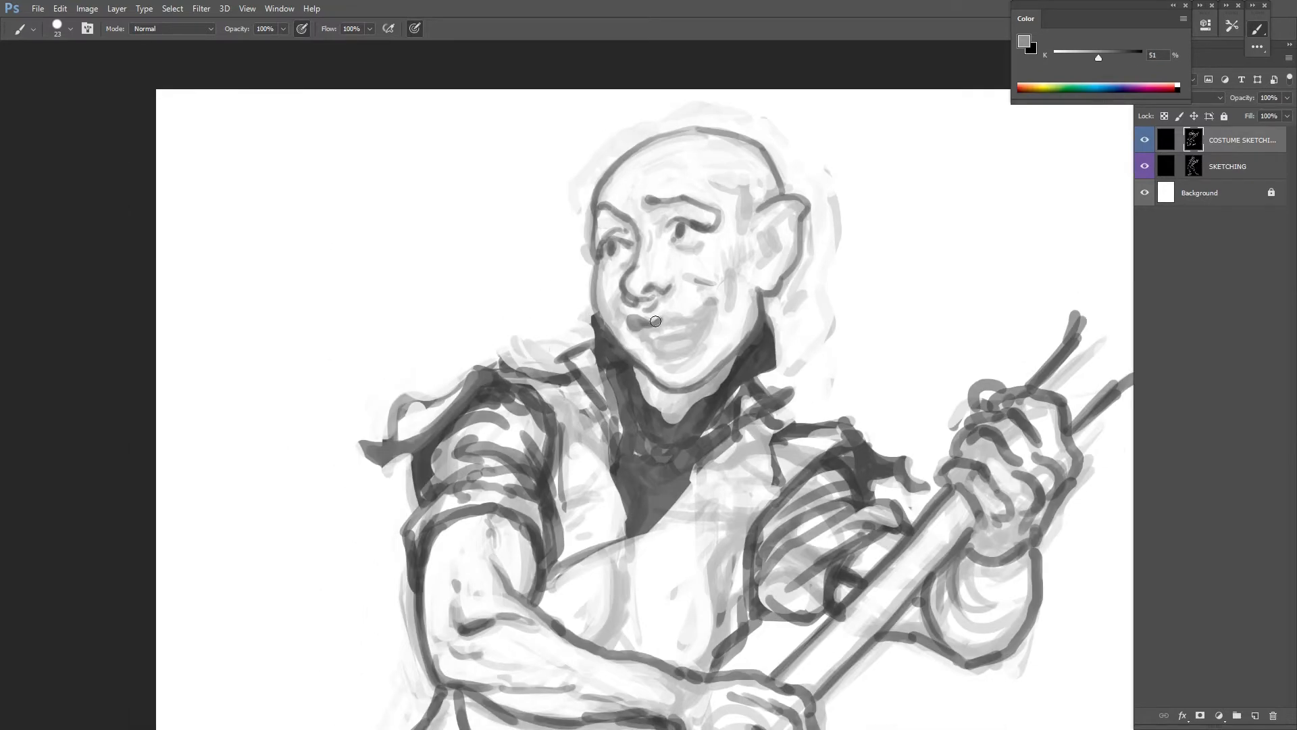
# Refine the lips and darken the cheek line beside the mouth
pyautogui.moveTo(654, 322); pyautogui.dragTo(695, 300)
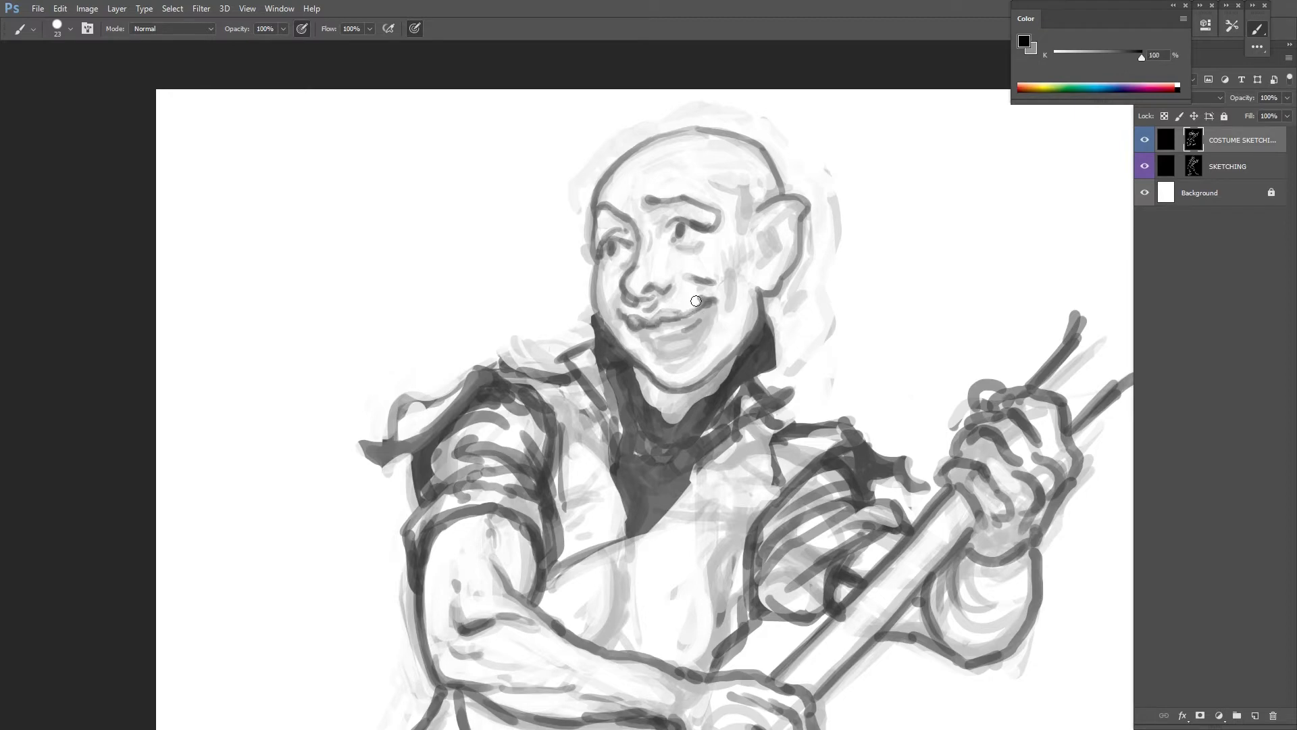
pyautogui.moveTo(694, 300); pyautogui.dragTo(654, 343)
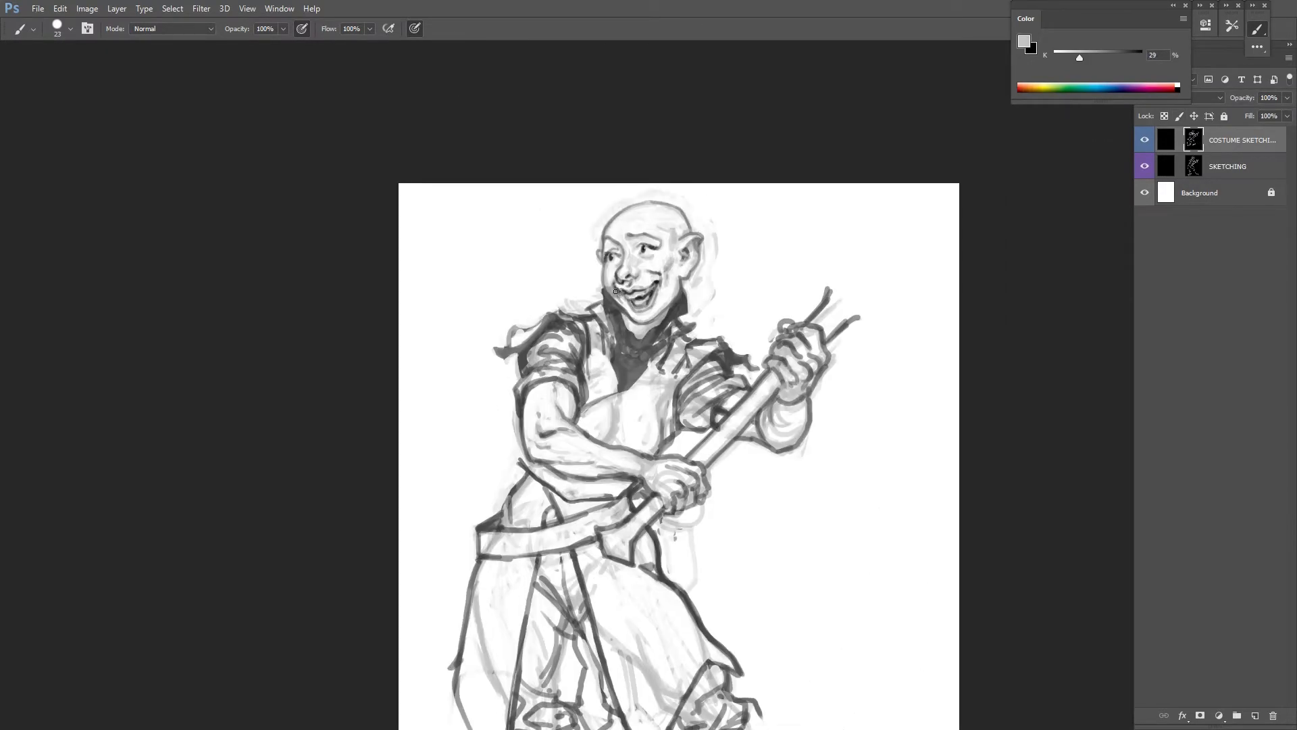
# Add finer detail near the belt and hammer handle
pyautogui.moveTo(1080, 55); pyautogui.dragTo(1111, 56)
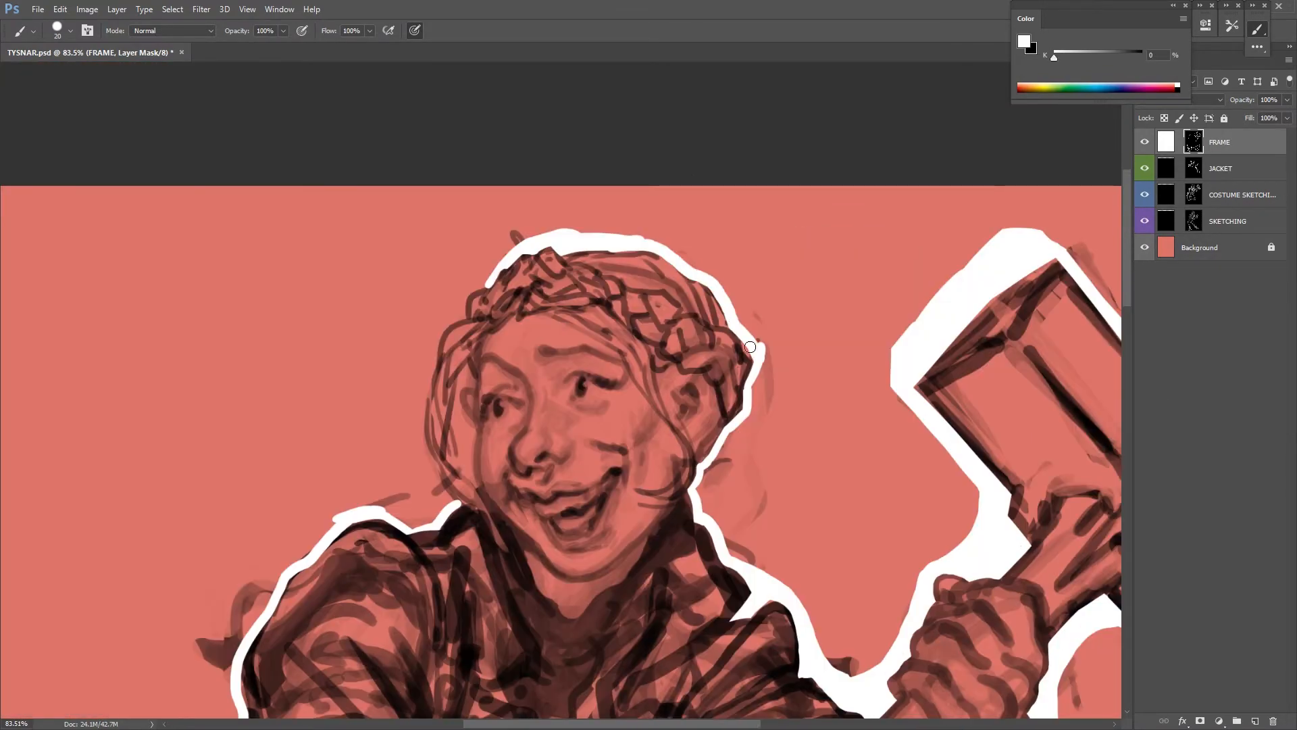
# Extend the white frame border around the hip tools on the mask
pyautogui.hscroll(-3)
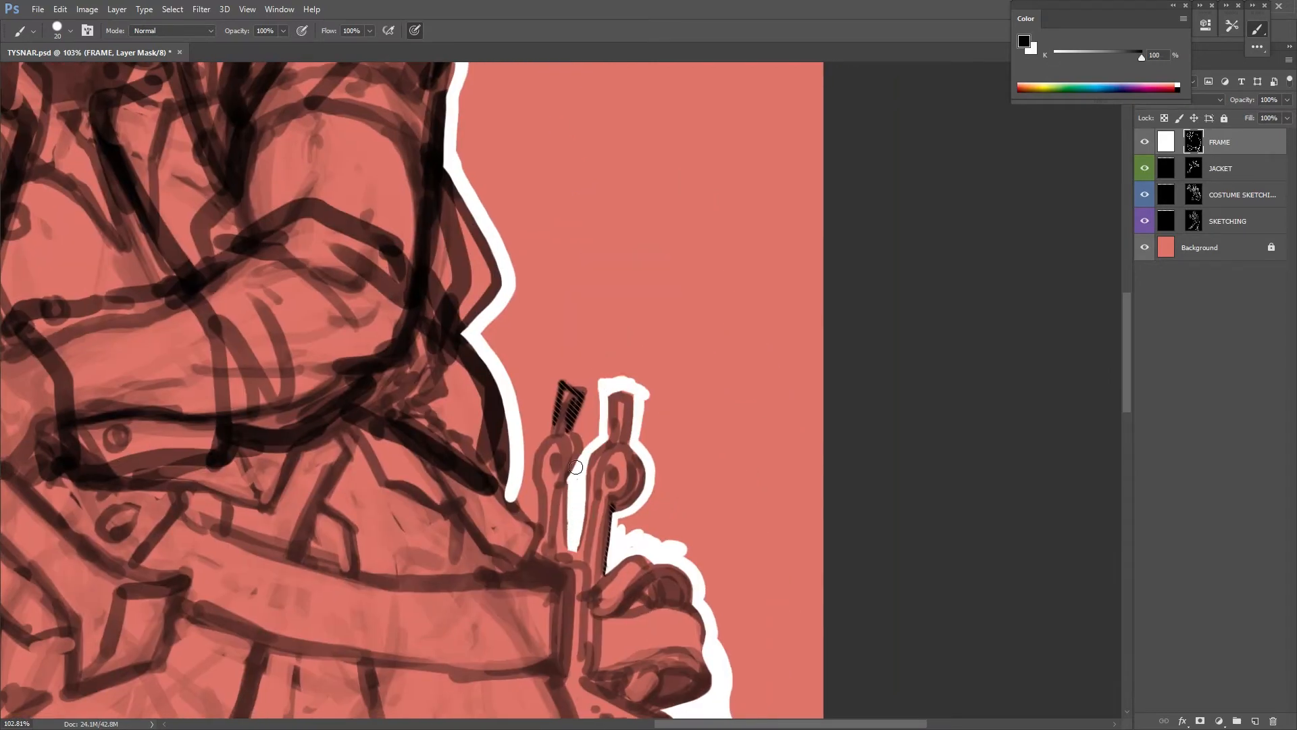
pyautogui.moveTo(576, 468); pyautogui.dragTo(706, 610)
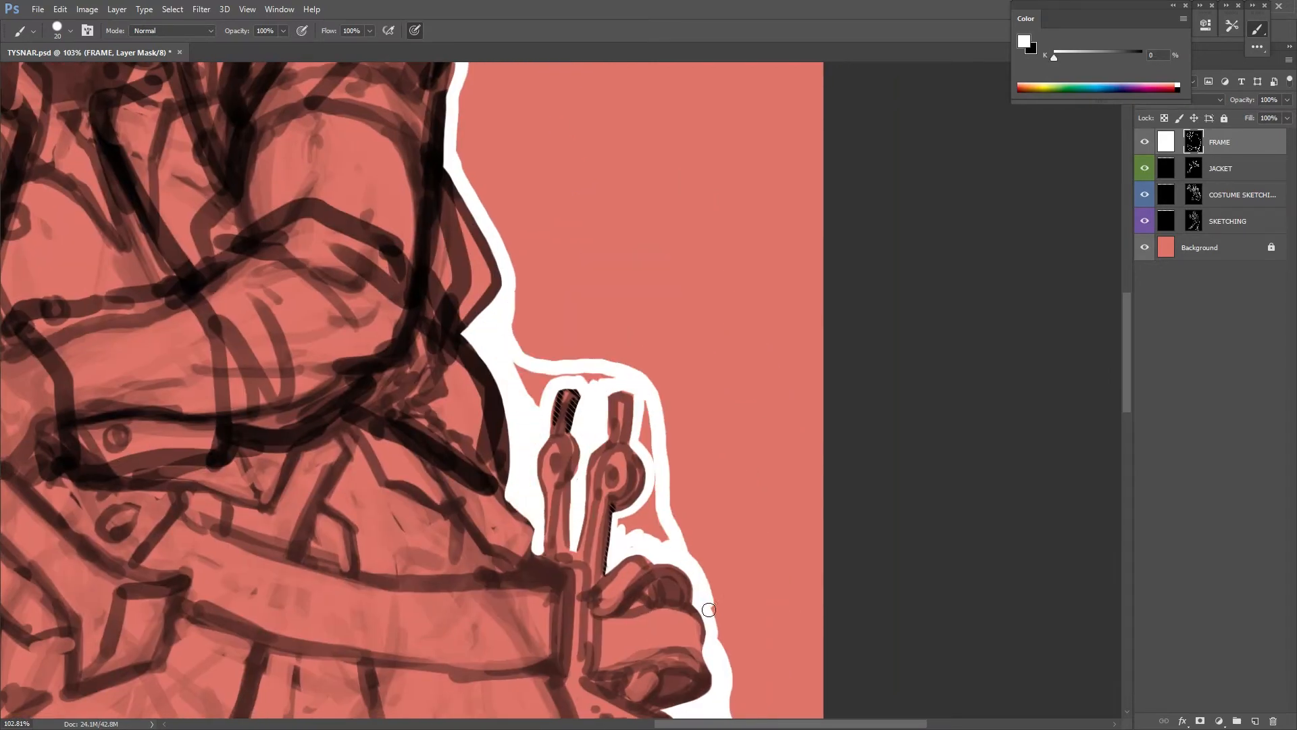
pyautogui.press('ctrl+0')
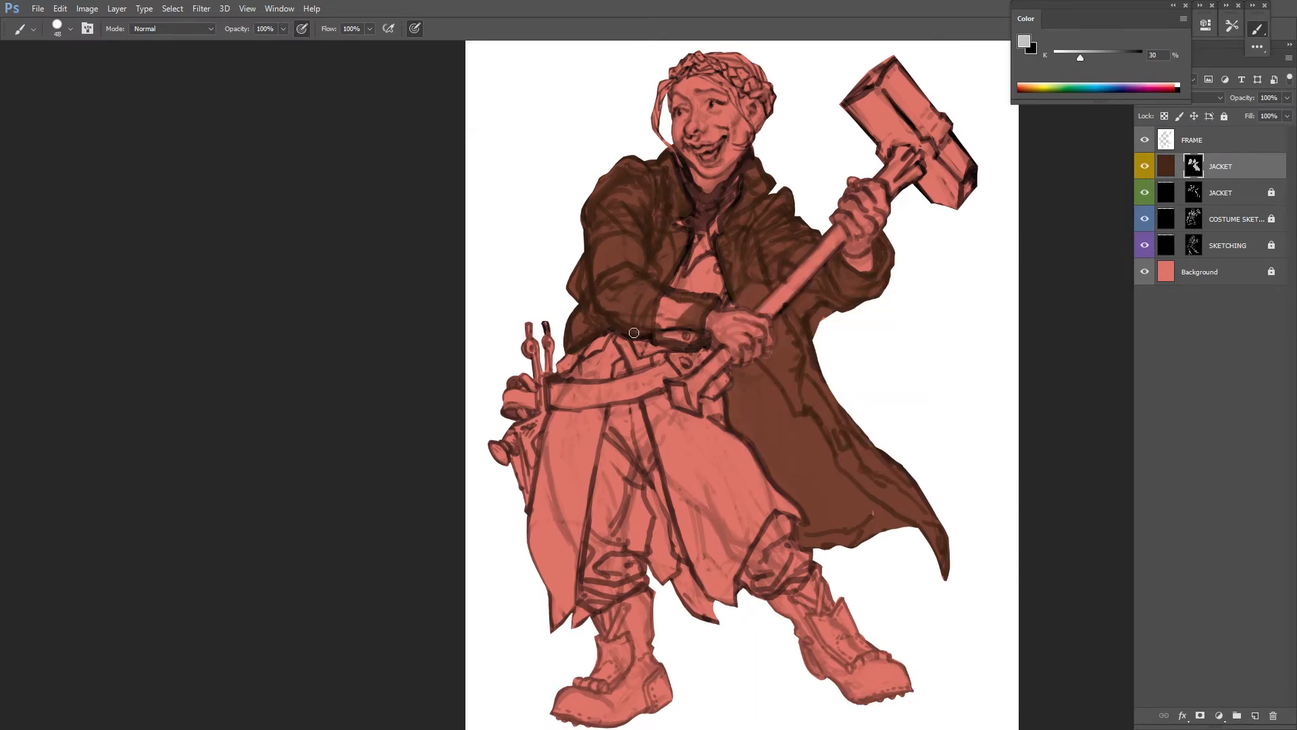
# Paint flat colour on the brown jacket and block the dark hair shape onto the head
pyautogui.click(1027, 42)
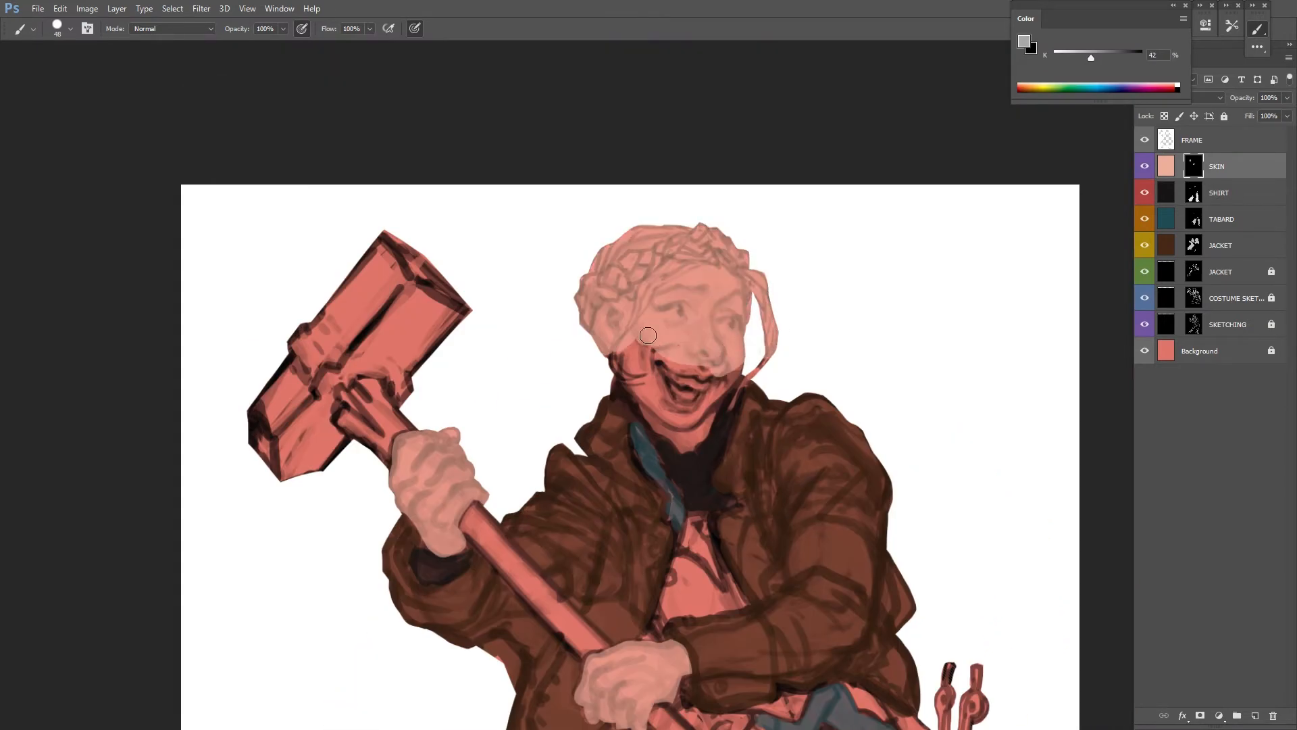
pyautogui.press('ctrl+0')
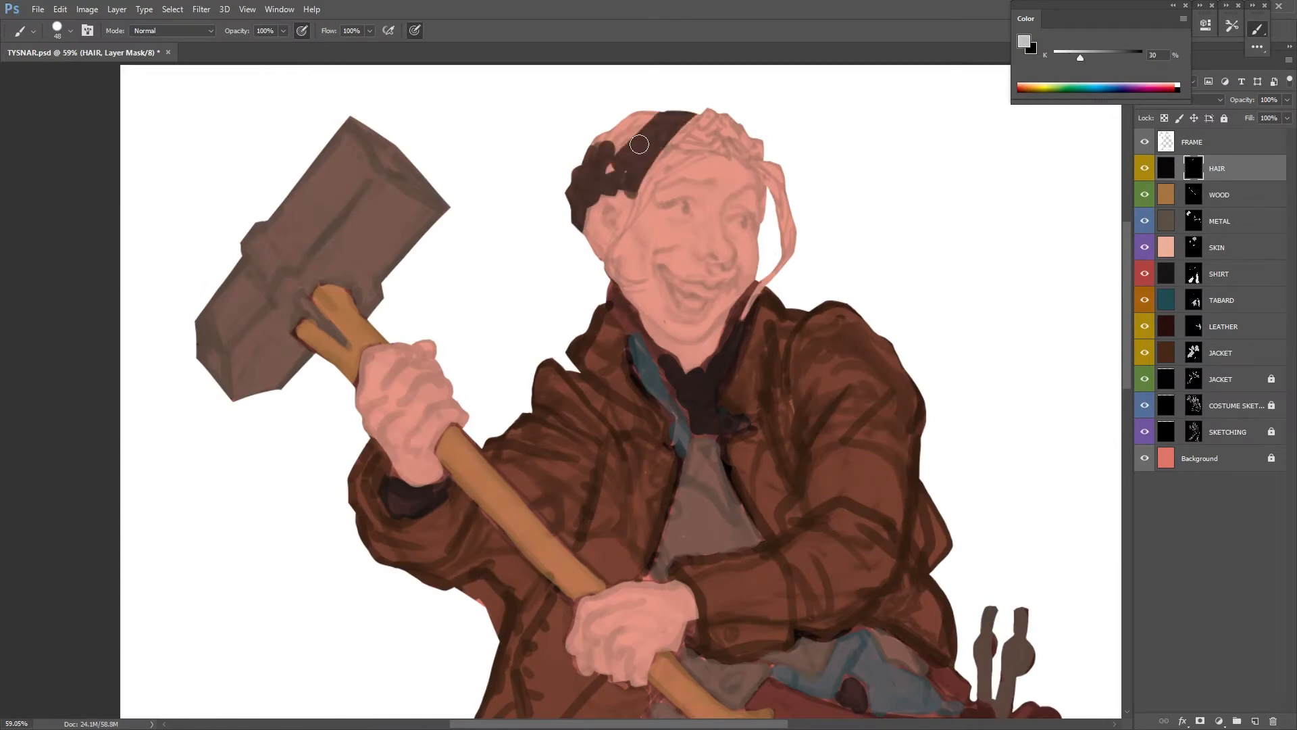
pyautogui.moveTo(636, 145); pyautogui.dragTo(620, 280)
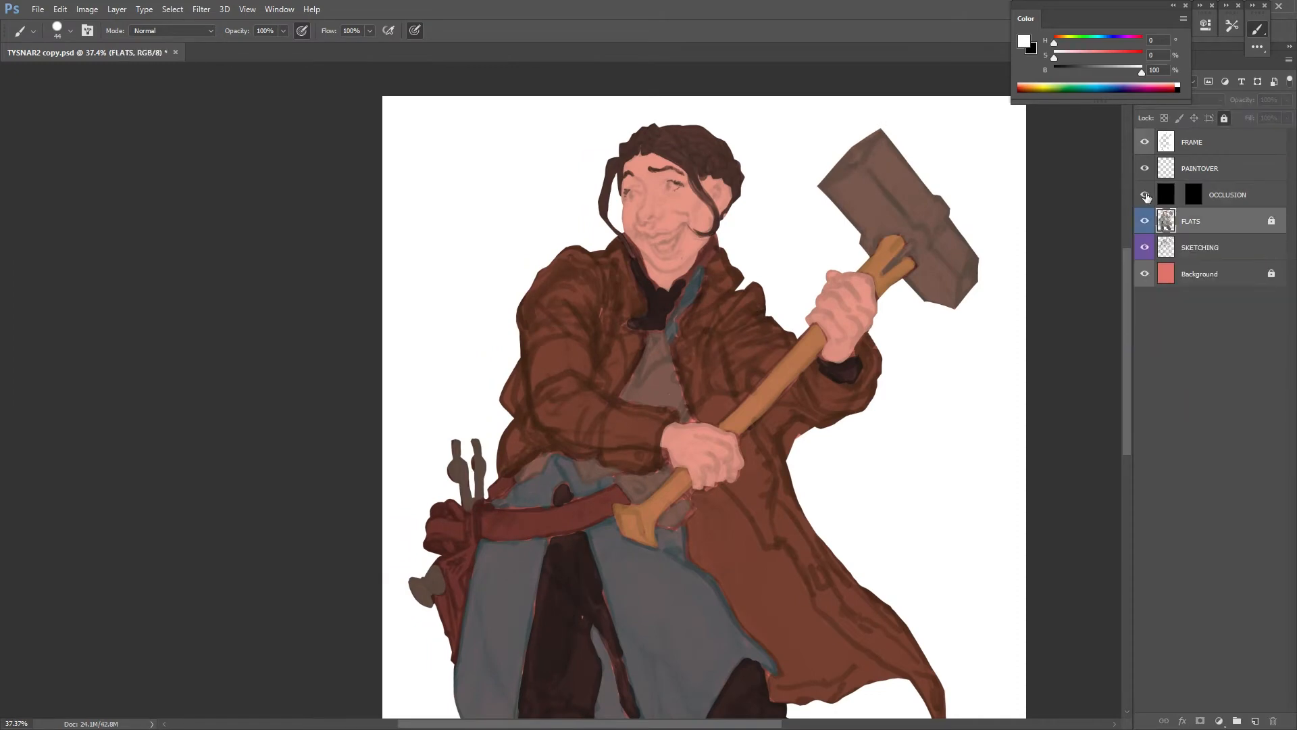
# On the OCCLUSION mask, brush dark shadows around the belt pouch and coat
pyautogui.click(1146, 195)
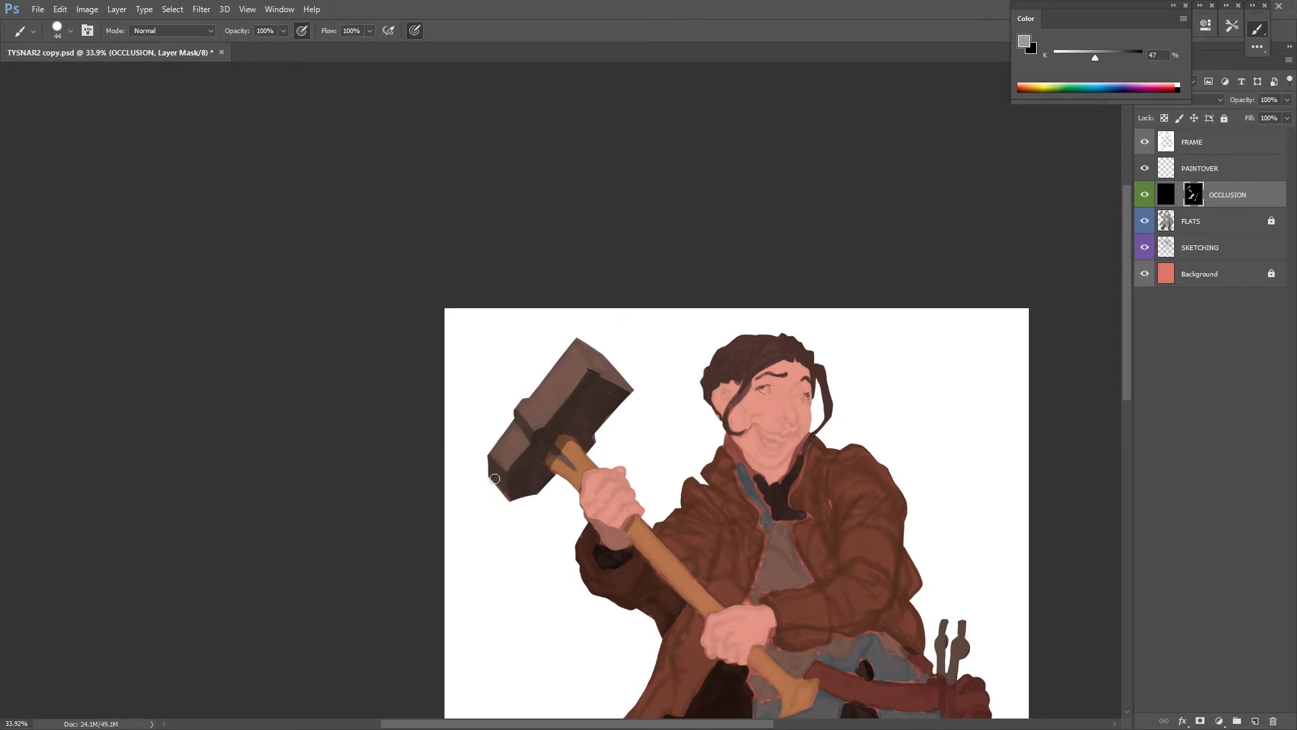
pyautogui.scroll(-3)
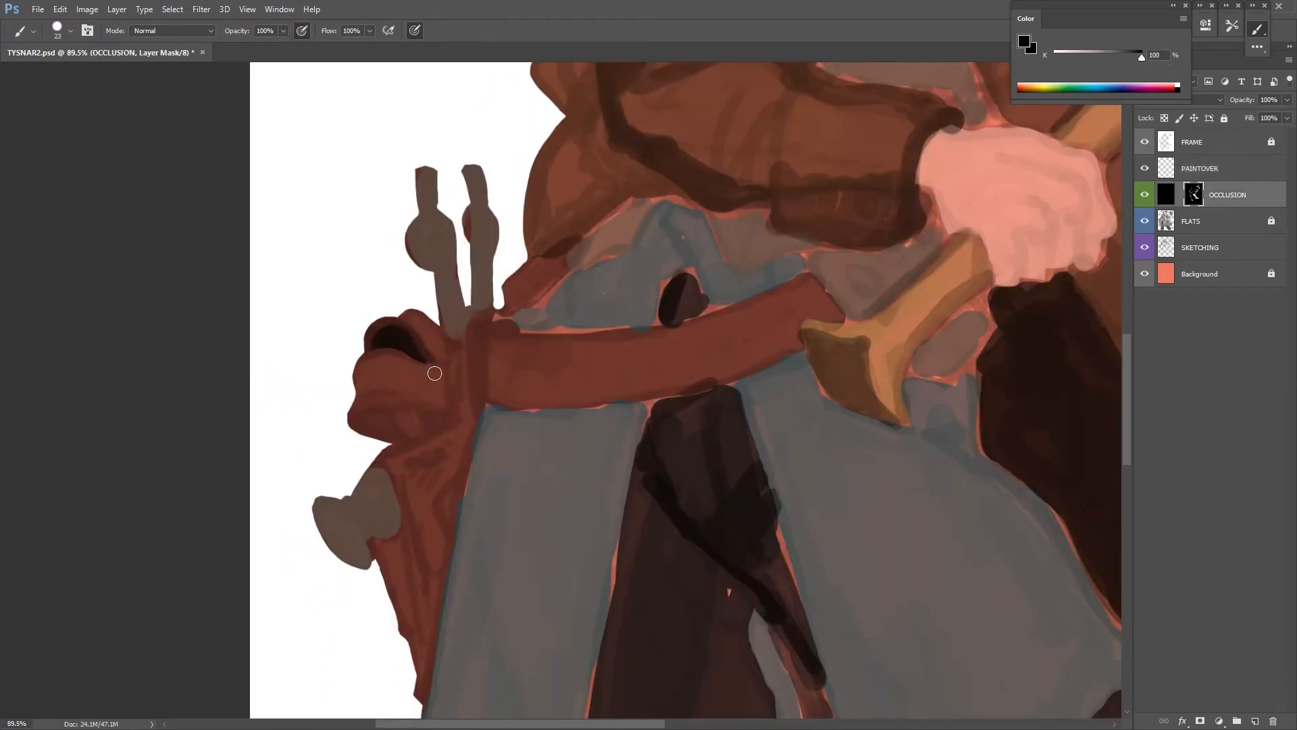
pyautogui.moveTo(434, 373); pyautogui.dragTo(401, 424)
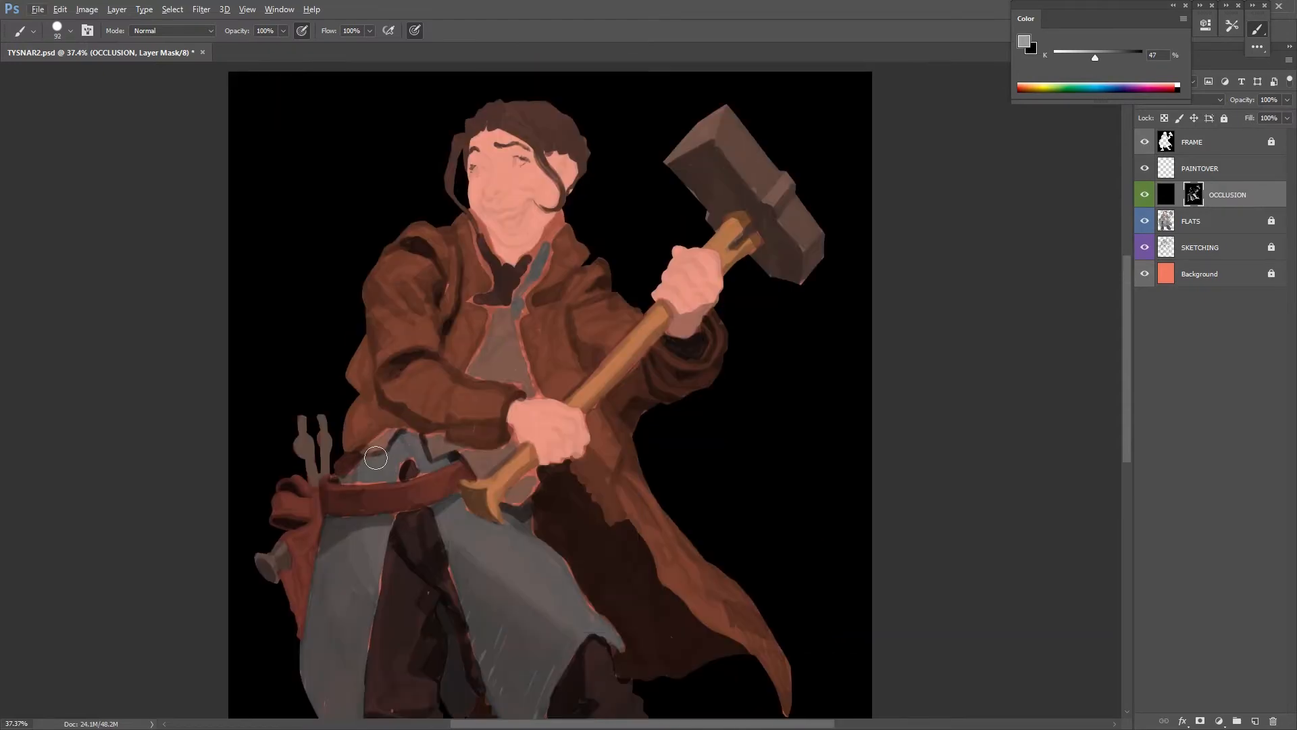
# Shade the coat and its folds on the OCCLUSION mask, then move to the PAINTOVER layer
pyautogui.moveTo(374, 458); pyautogui.dragTo(620, 414)
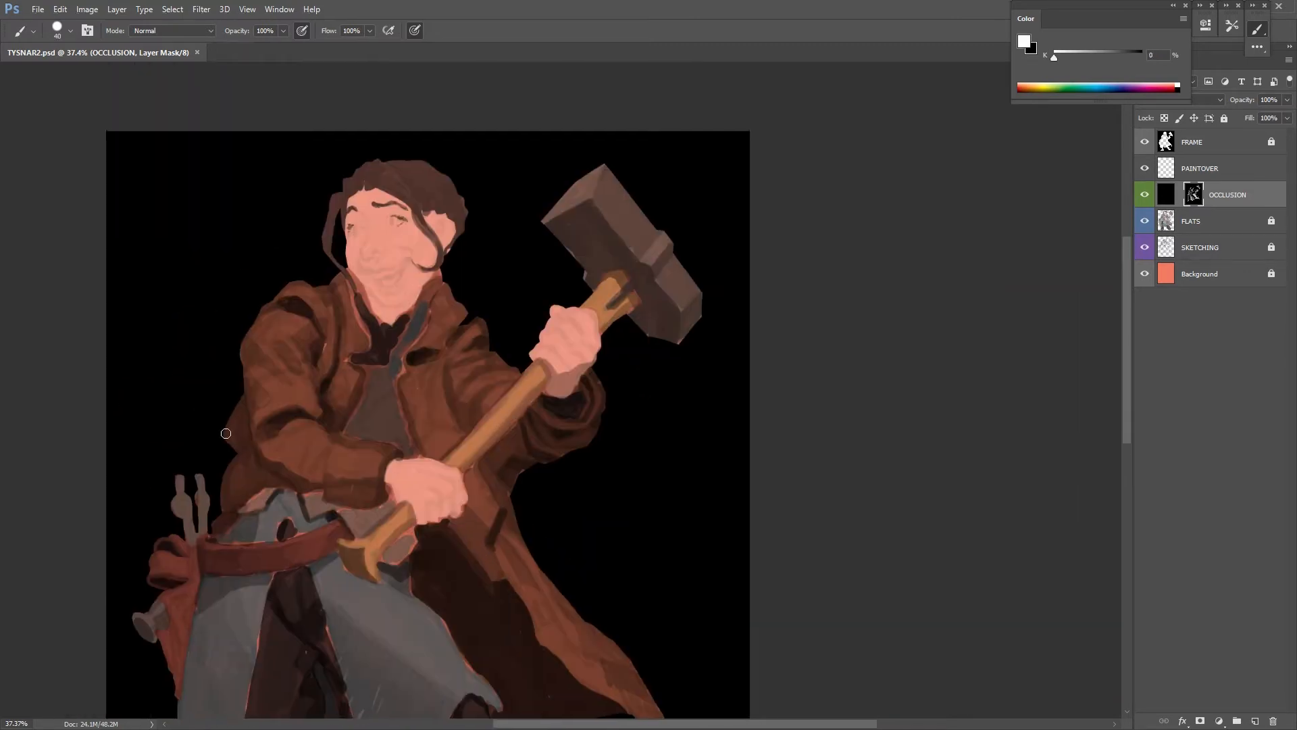
pyautogui.moveTo(227, 434); pyautogui.dragTo(325, 424)
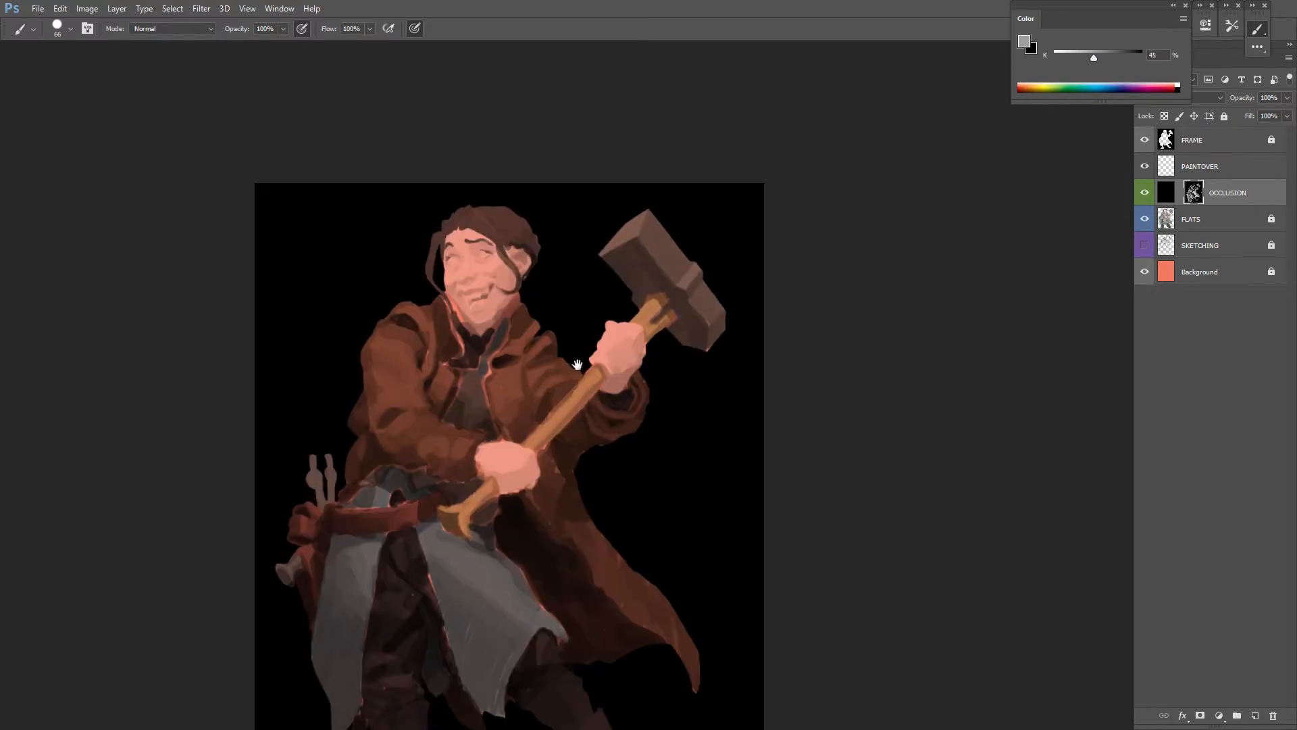
pyautogui.click(1025, 42)
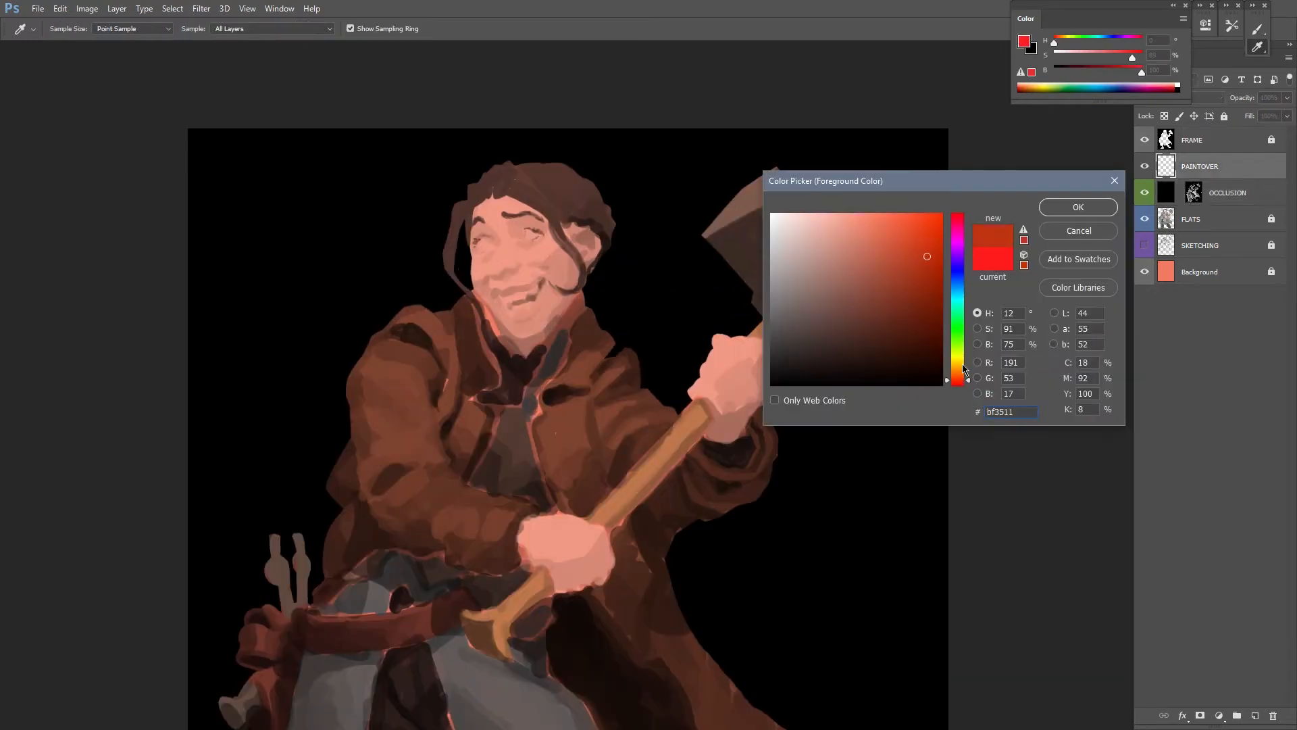
# Choose a red, then a brighter red, as the paint colour for the face blush
pyautogui.click(1077, 206)
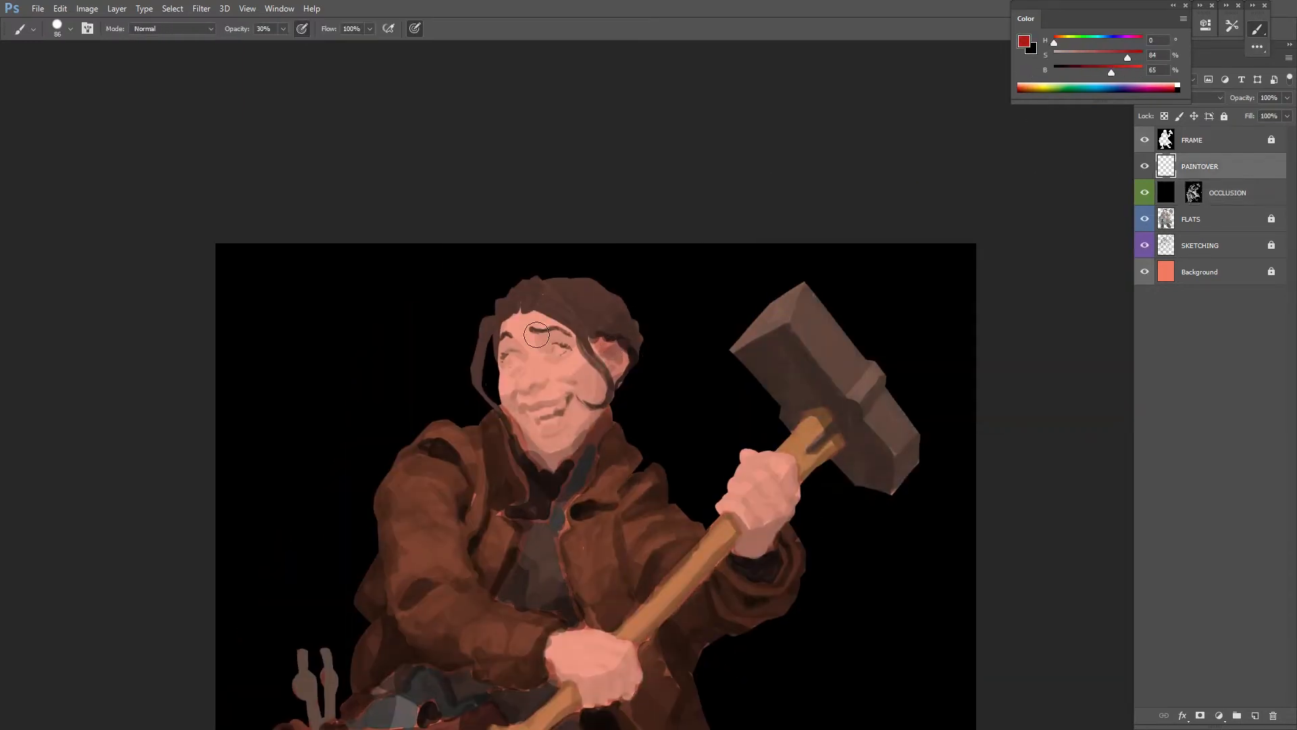
pyautogui.click(1022, 42)
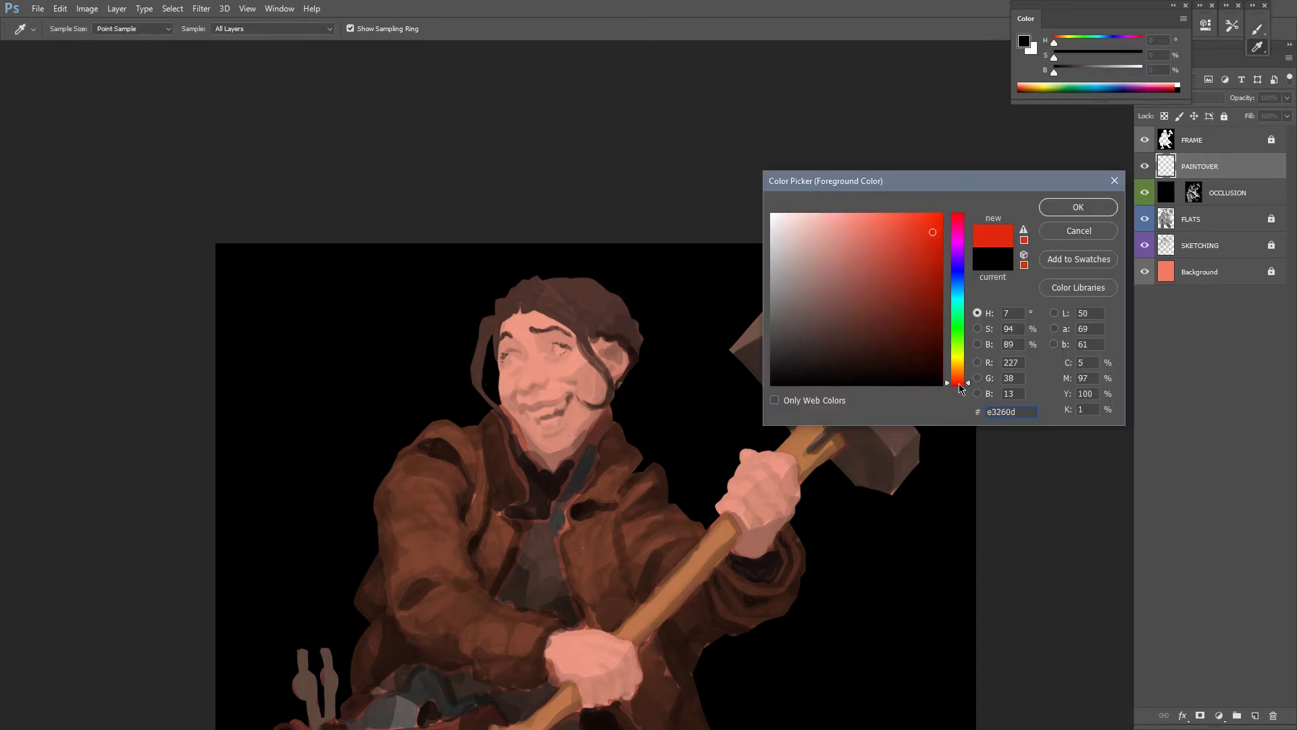
pyautogui.click(1077, 207)
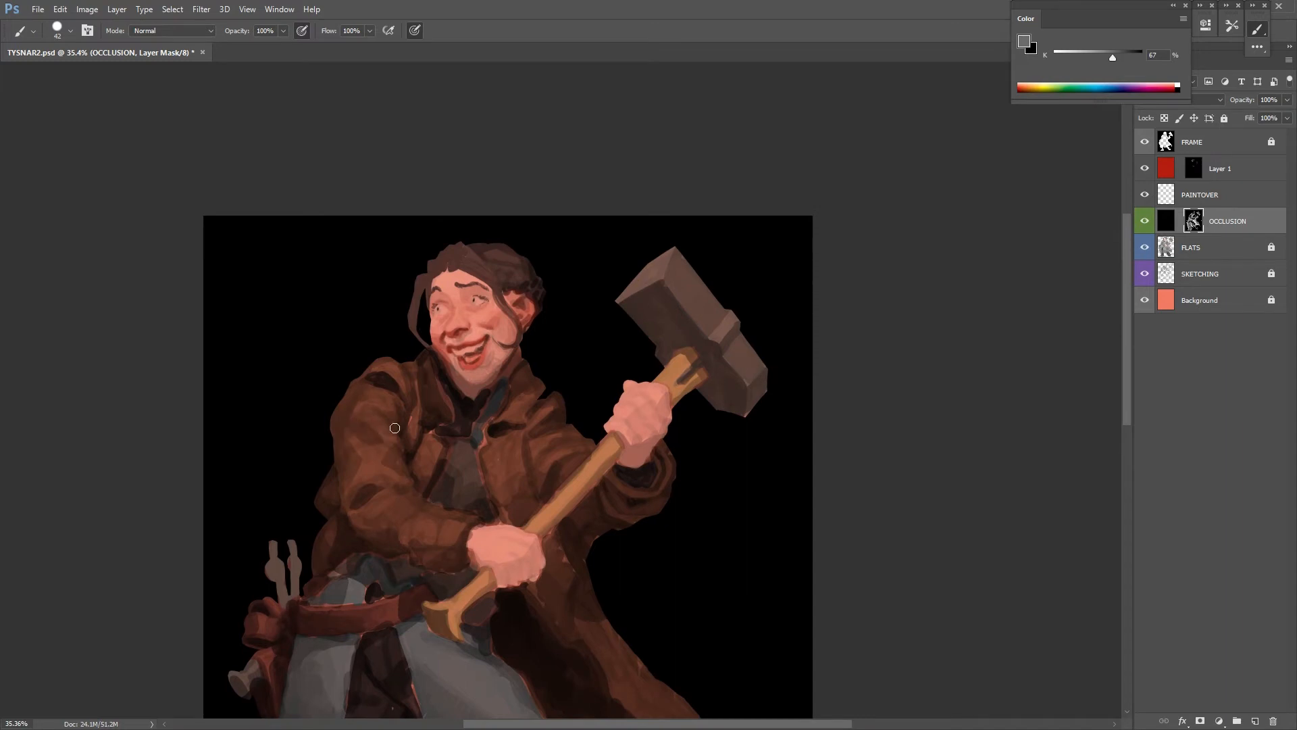
# Repaint the face with sampled skin tones and a teal colour for the grey-blue eyes
pyautogui.moveTo(395, 428); pyautogui.dragTo(342, 489)
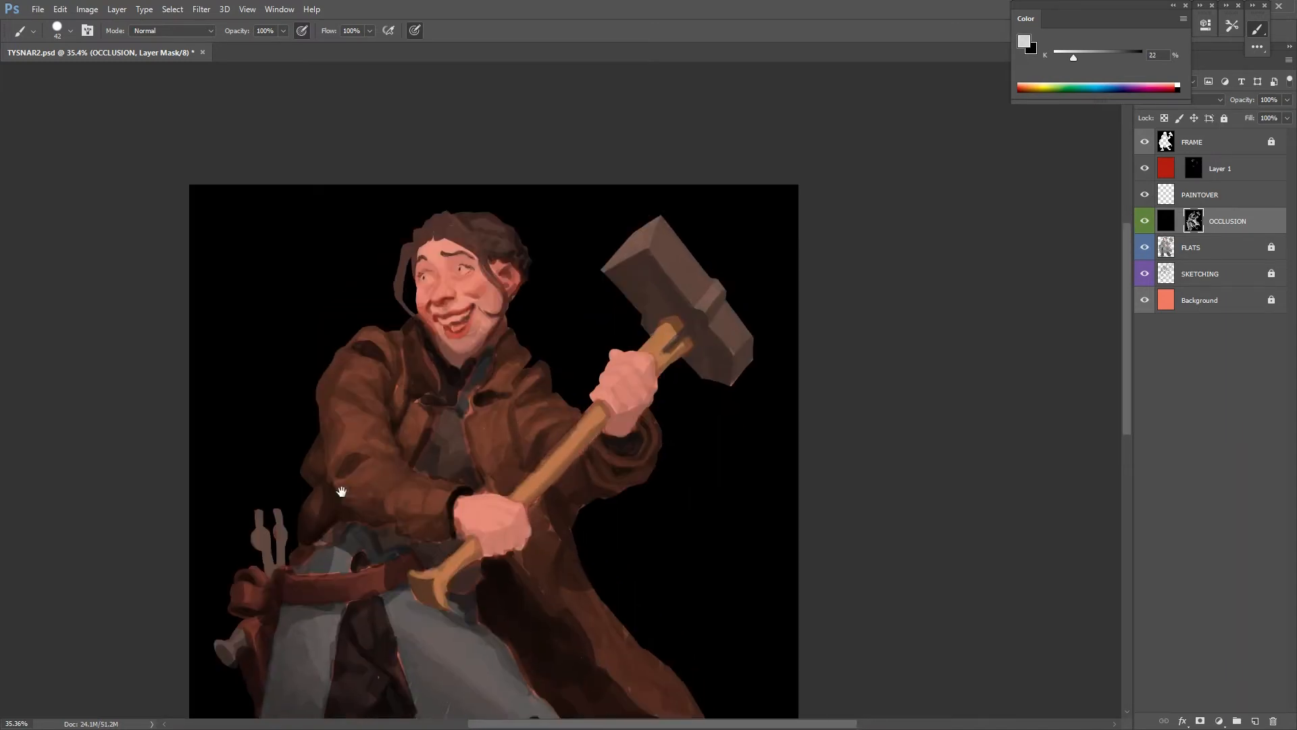
pyautogui.moveTo(340, 490); pyautogui.dragTo(570, 404)
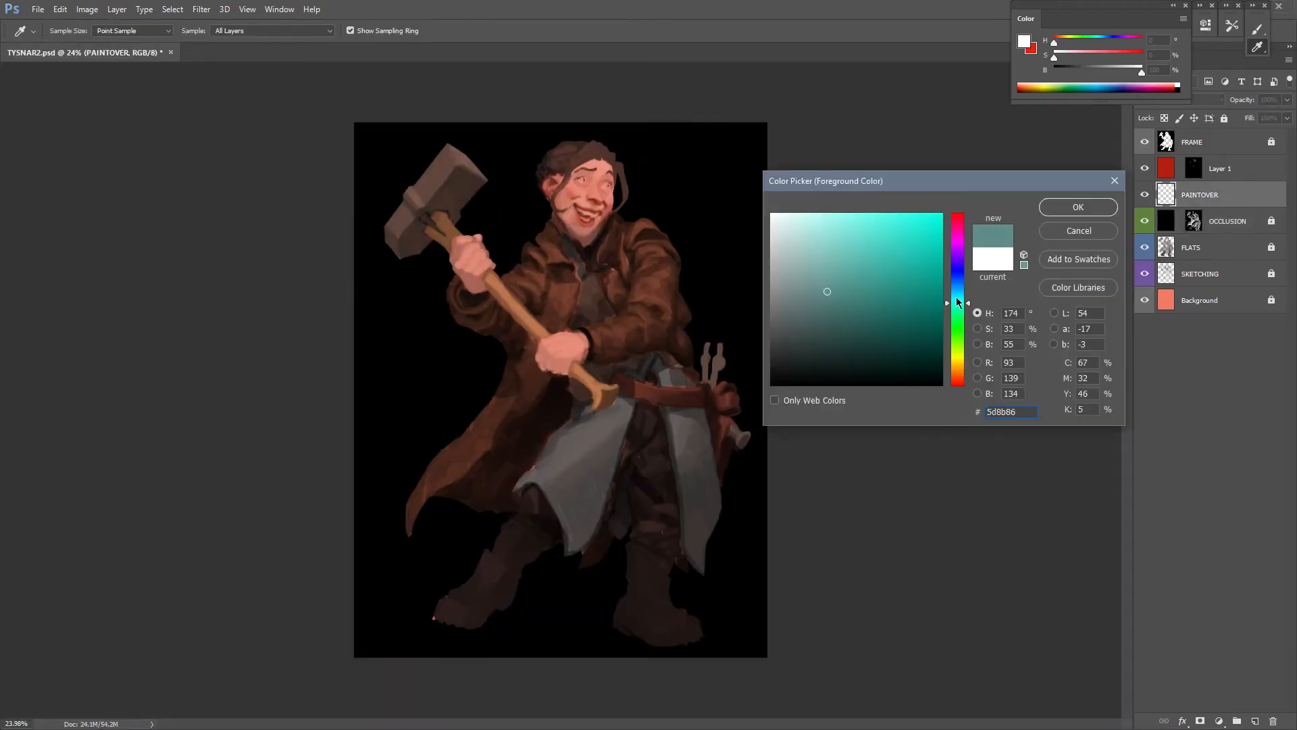
pyautogui.click(1077, 206)
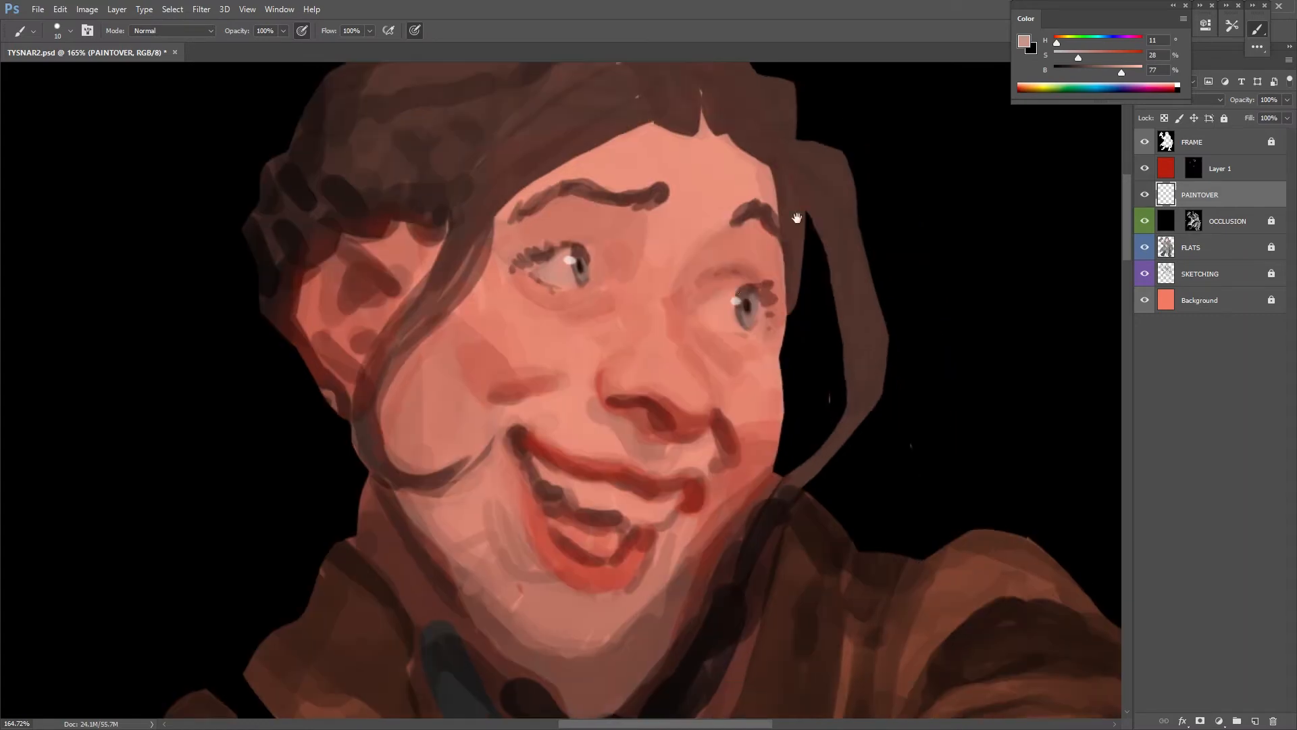
pyautogui.click(1200, 273)
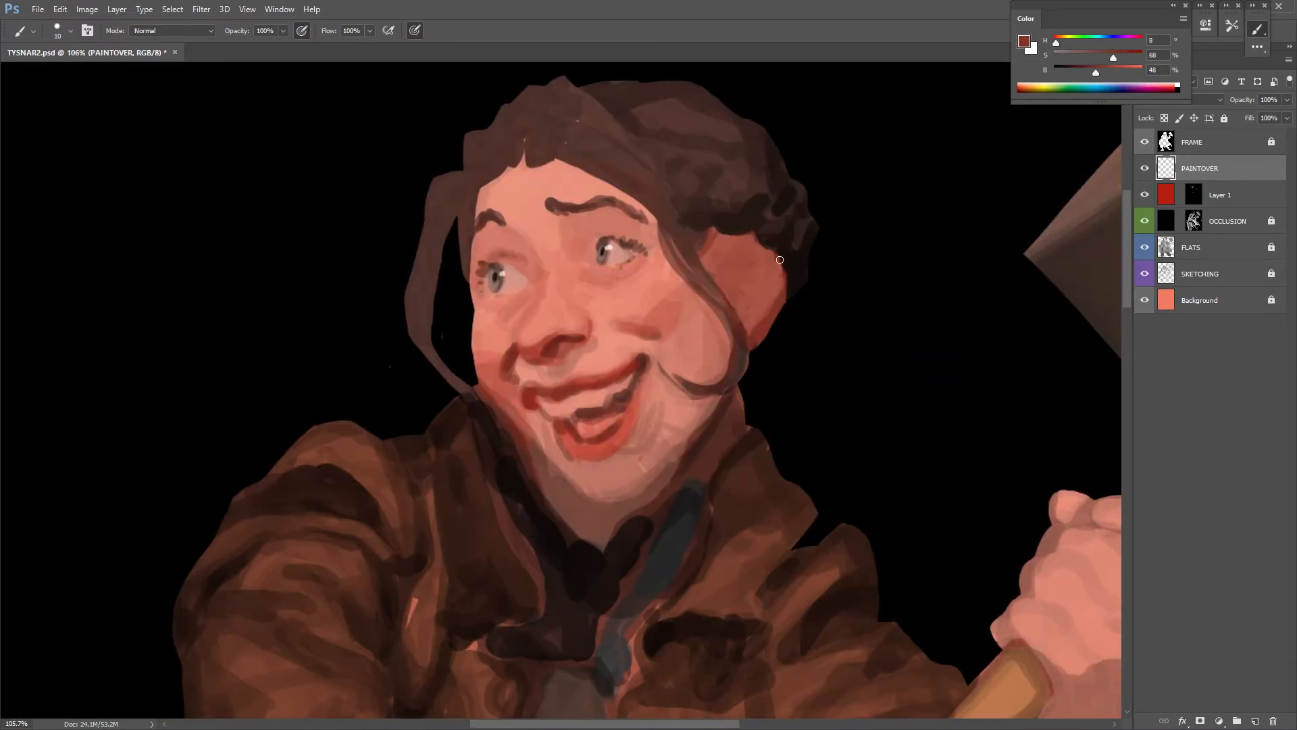
pyautogui.click(1023, 42)
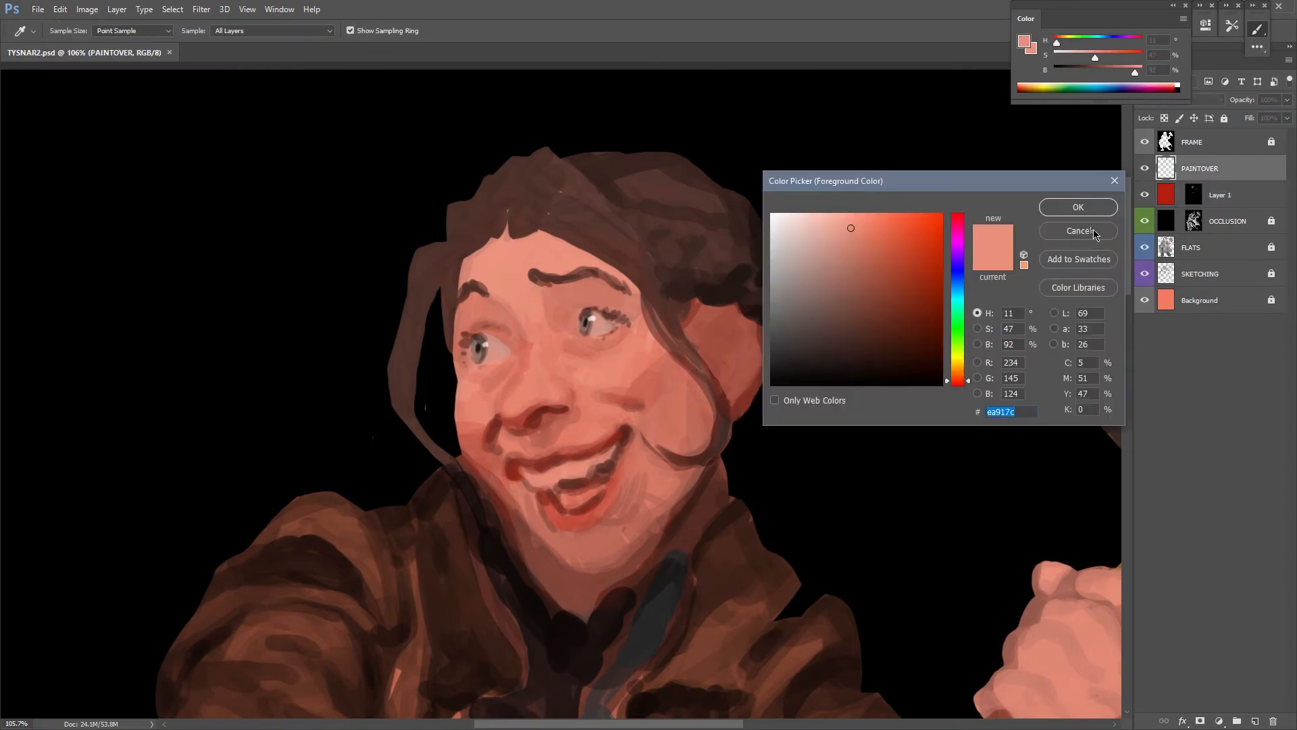
pyautogui.click(1078, 231)
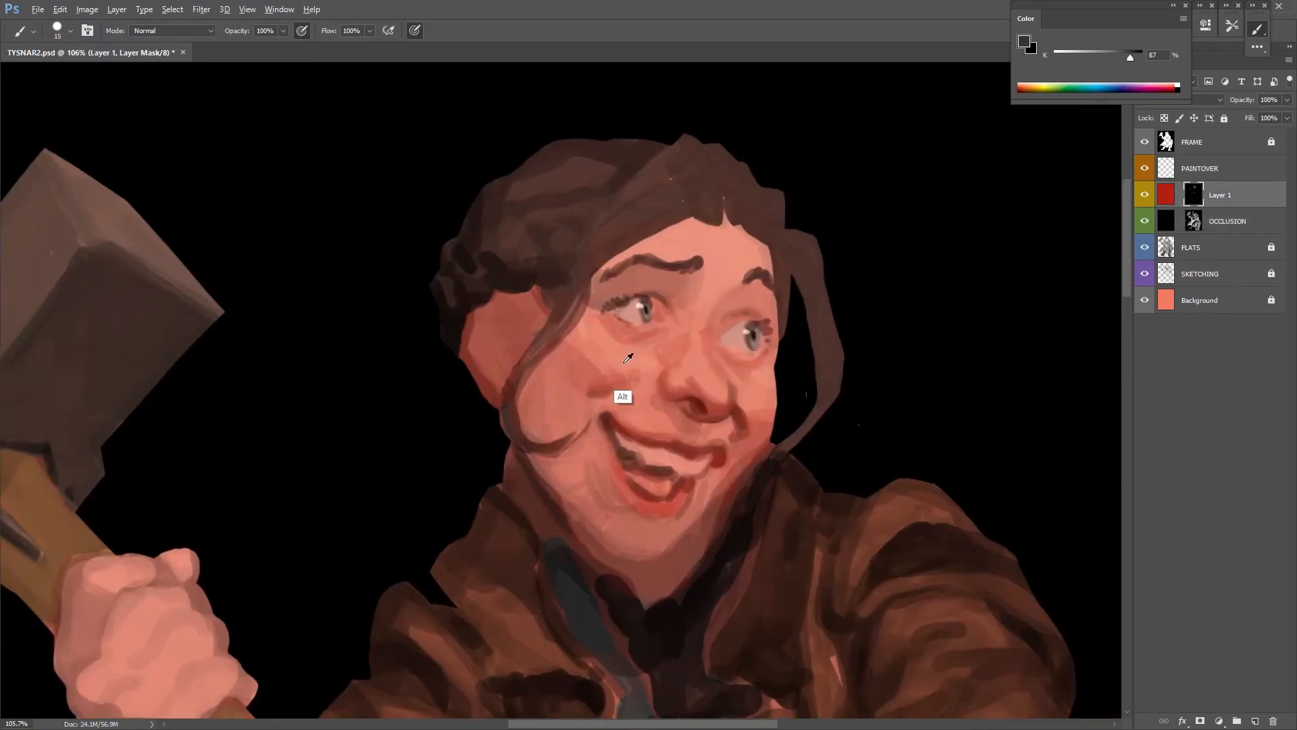
# Adjust layer and colour choices while shading the cheeks, eyes and open-mouthed smile
pyautogui.click(1226, 220)
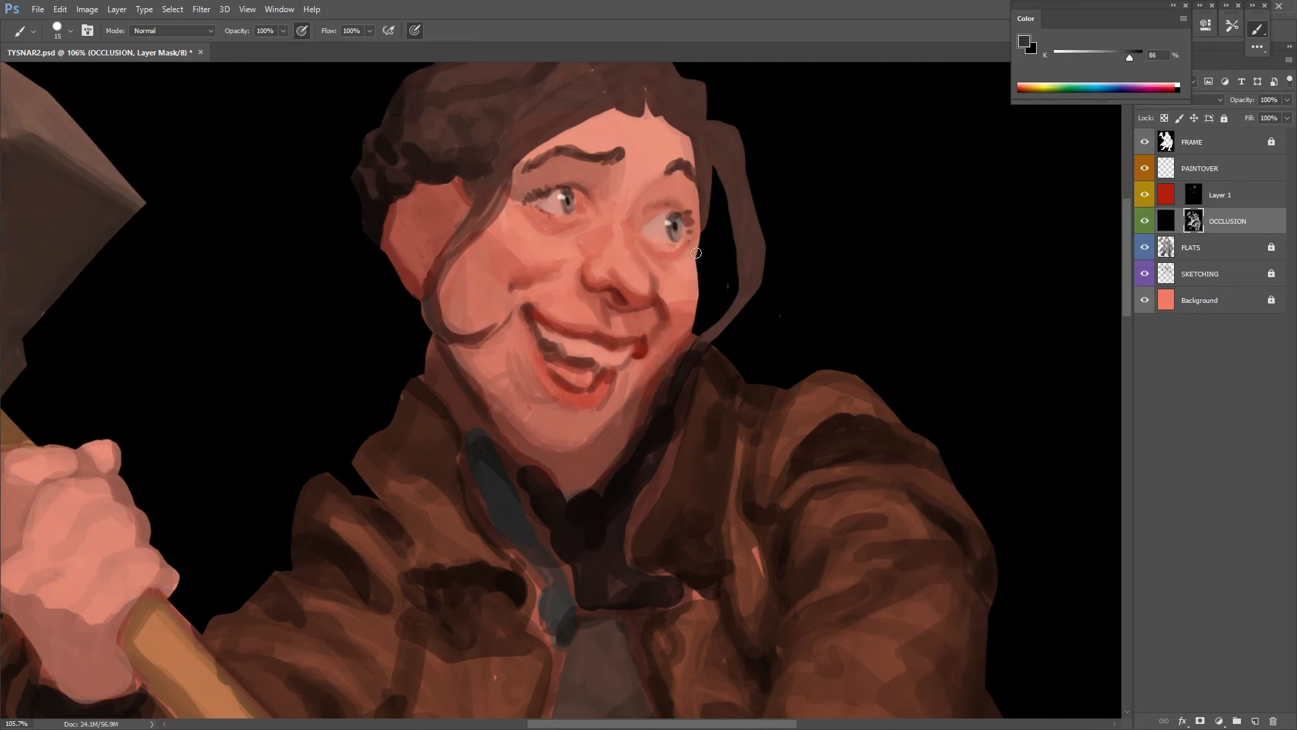
pyautogui.click(1219, 194)
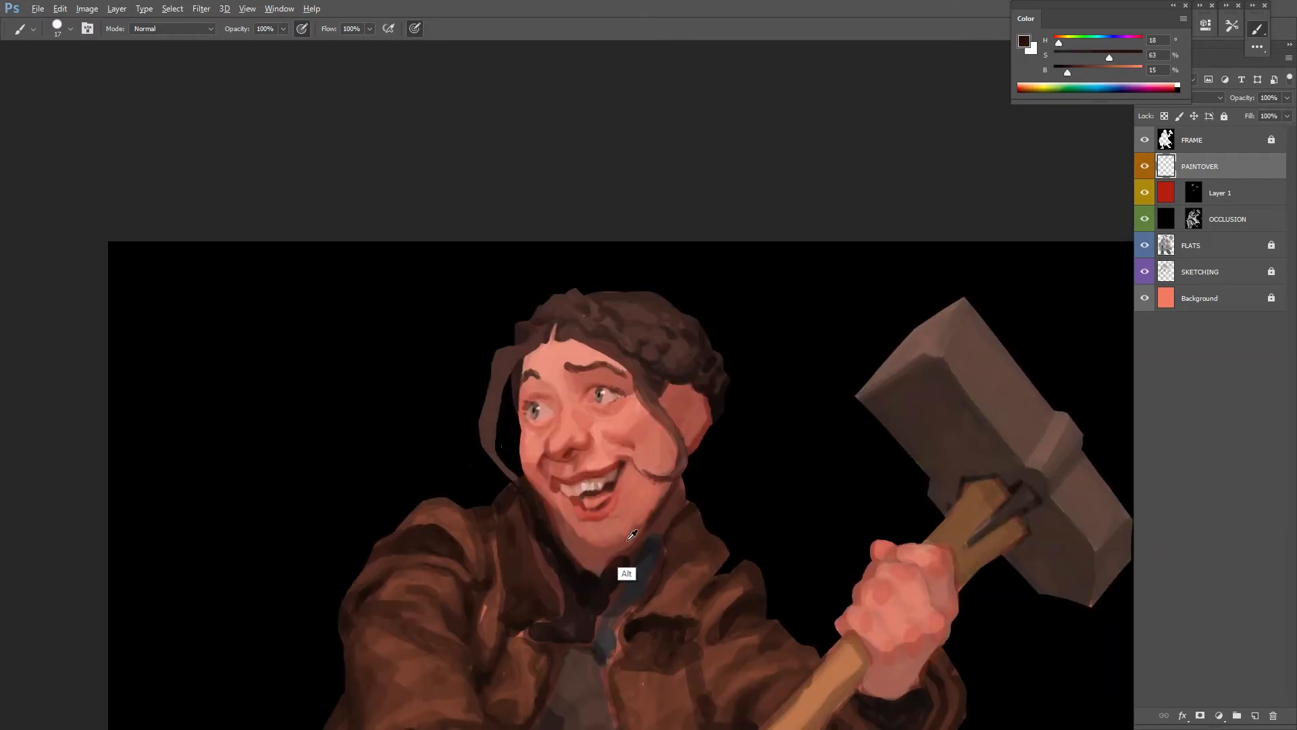
# Brush in the teeth, cheek shading and hair curls on the PAINTOVER layer
pyautogui.click(685, 404)
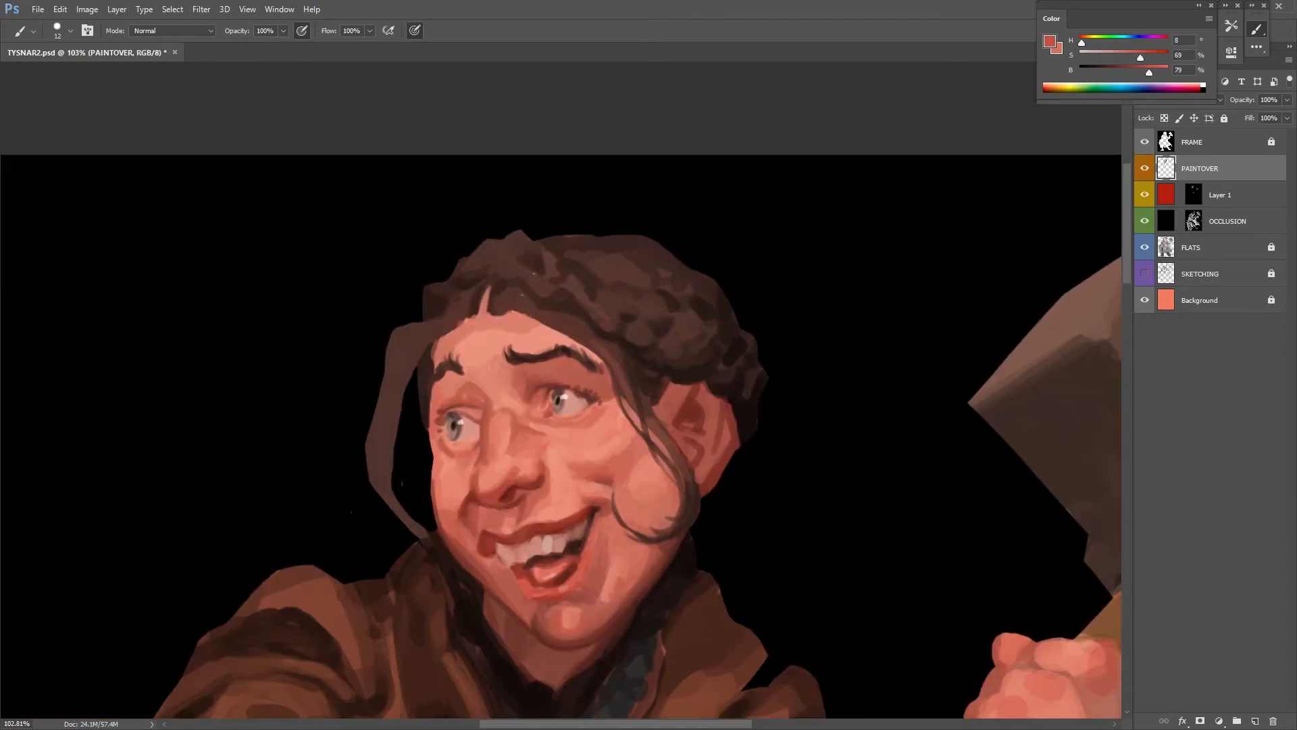
# Sharpen the eyebrows, lips and braided hair on the PAINTOVER layer
pyautogui.click(627, 381)
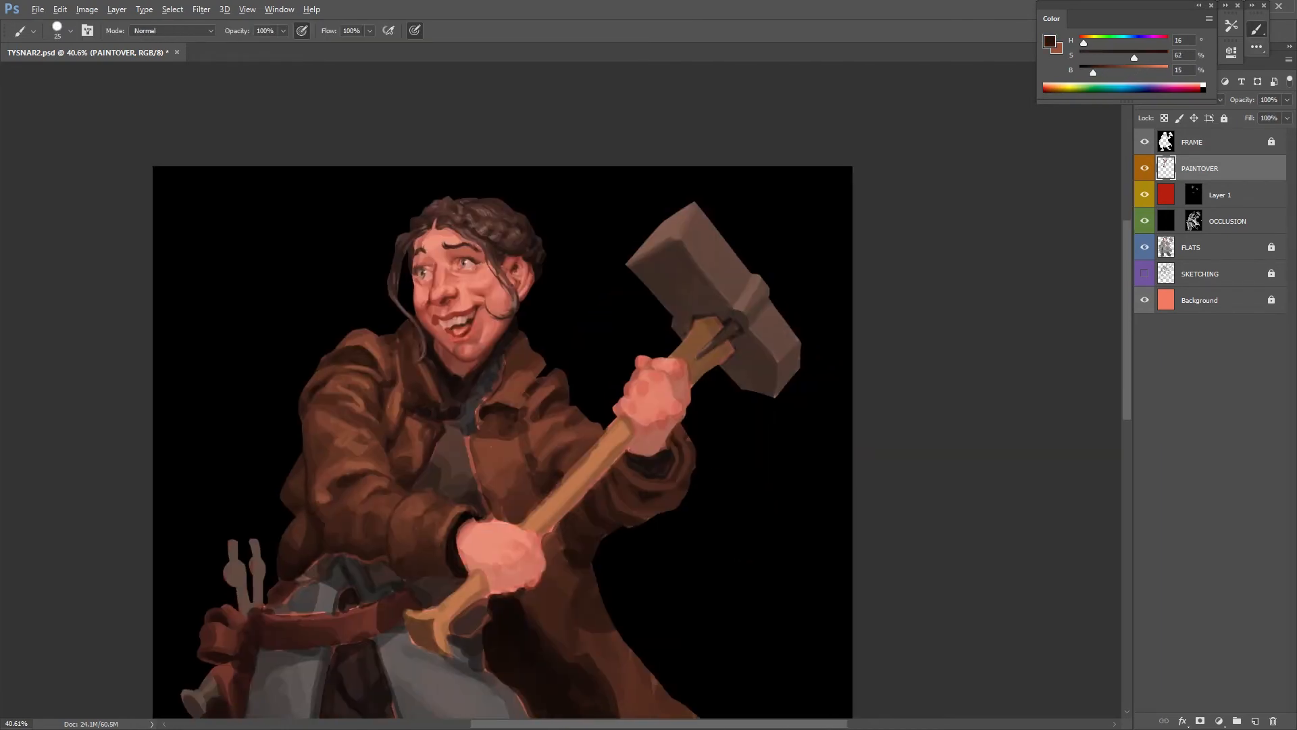
# Zoom the canvas to paint finer braided curls and loose strands on the new layer
pyautogui.scroll(-3)
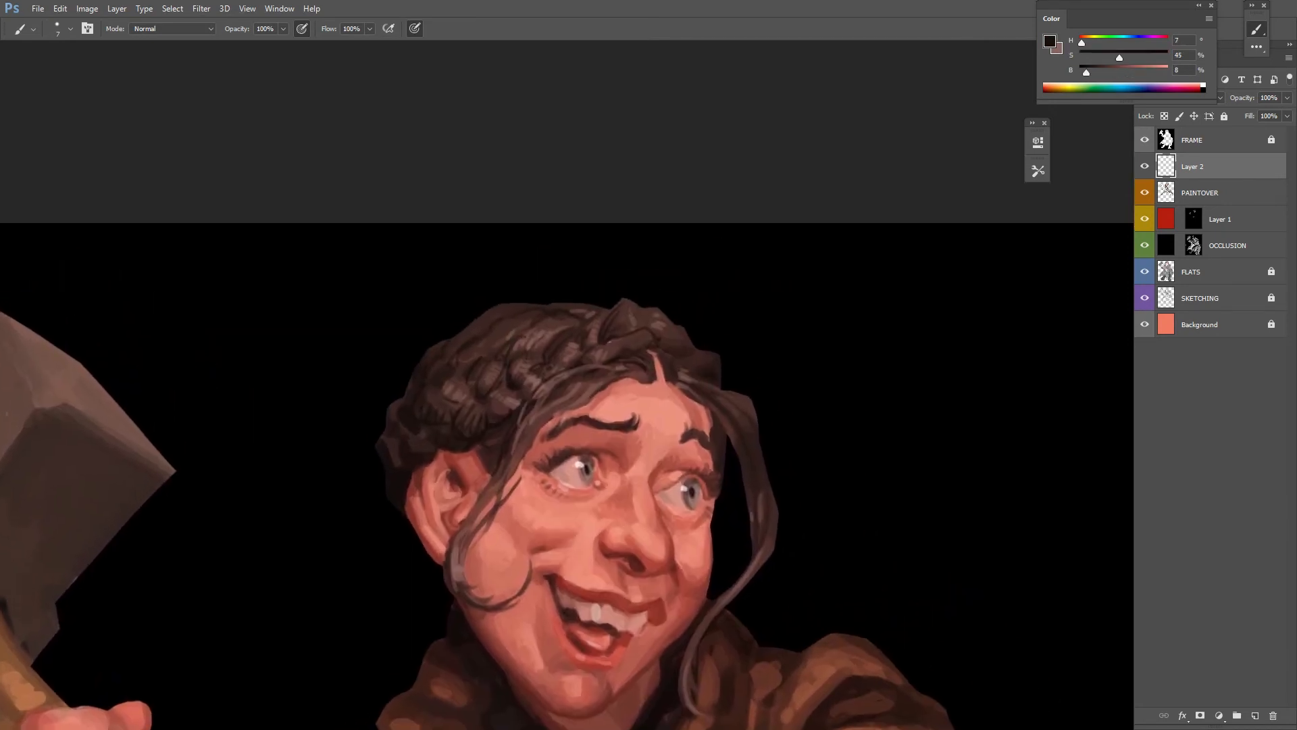
# Merge Layer 2 into PAINTOVER and keep brushing the face and stray hair strands
pyautogui.click(709, 366)
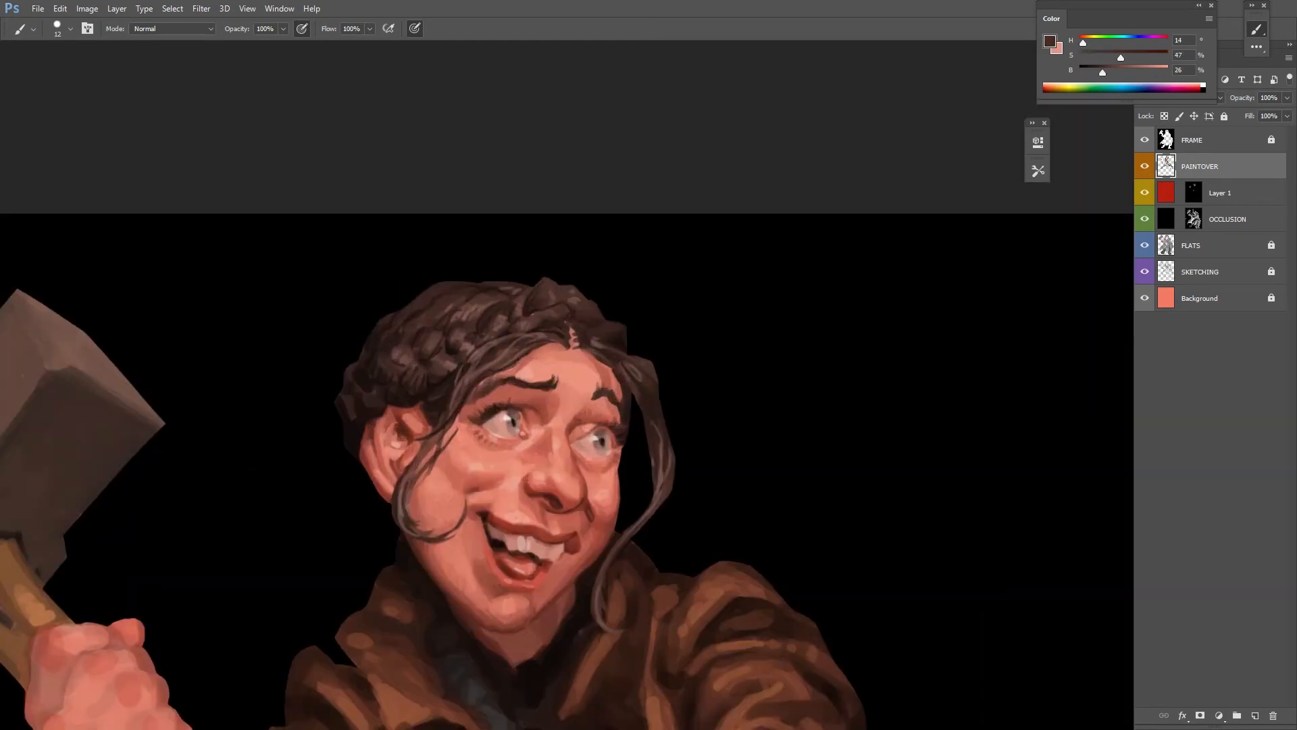
pyautogui.click(1051, 43)
pyautogui.write('BOOTS')
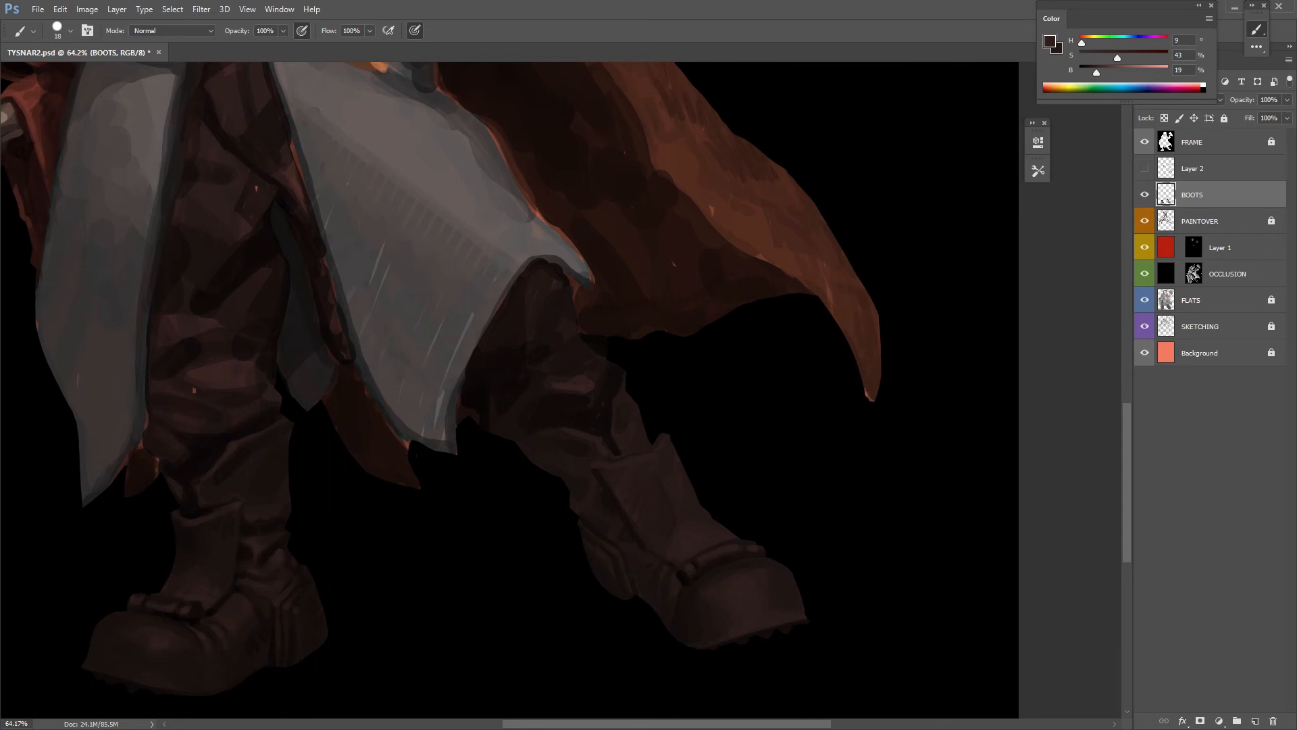
# Paint shading onto the dark boots with the brush
pyautogui.moveTo(1118, 57); pyautogui.dragTo(1107, 57)
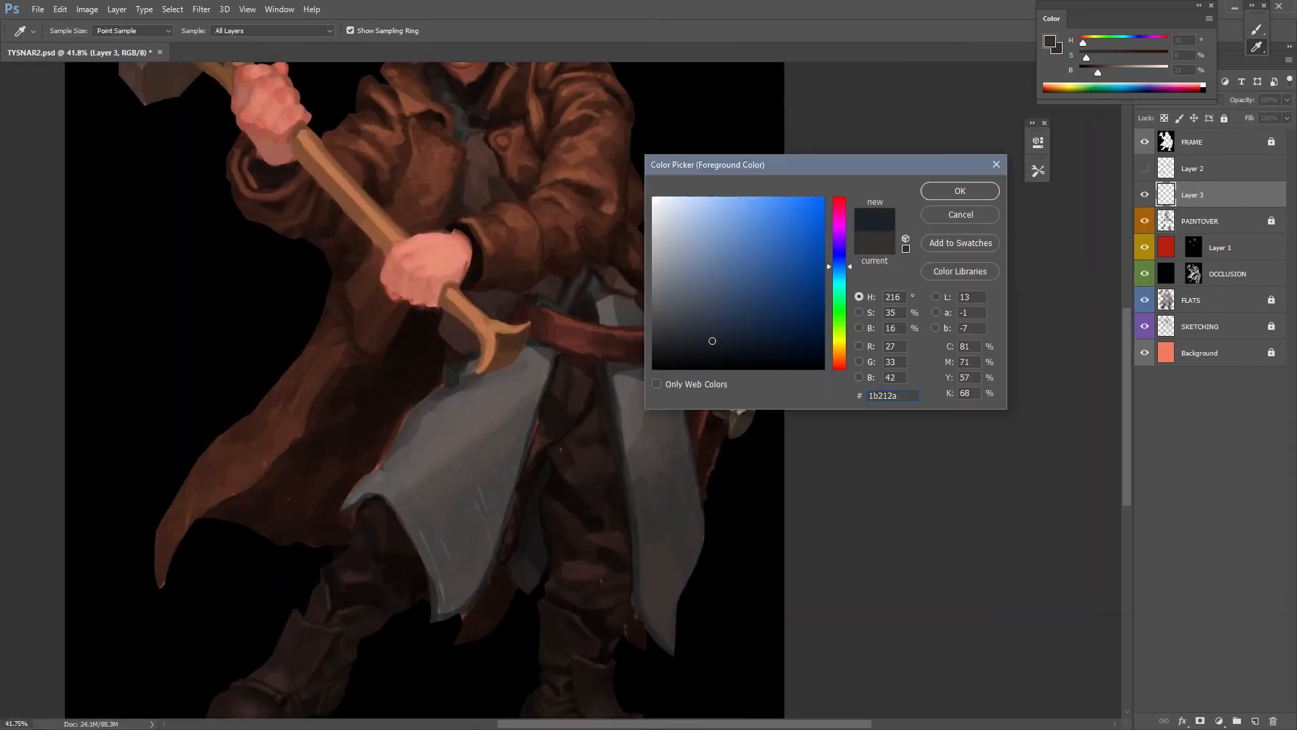
# Review the General preferences and confirm the dialog with OK
pyautogui.click(959, 190)
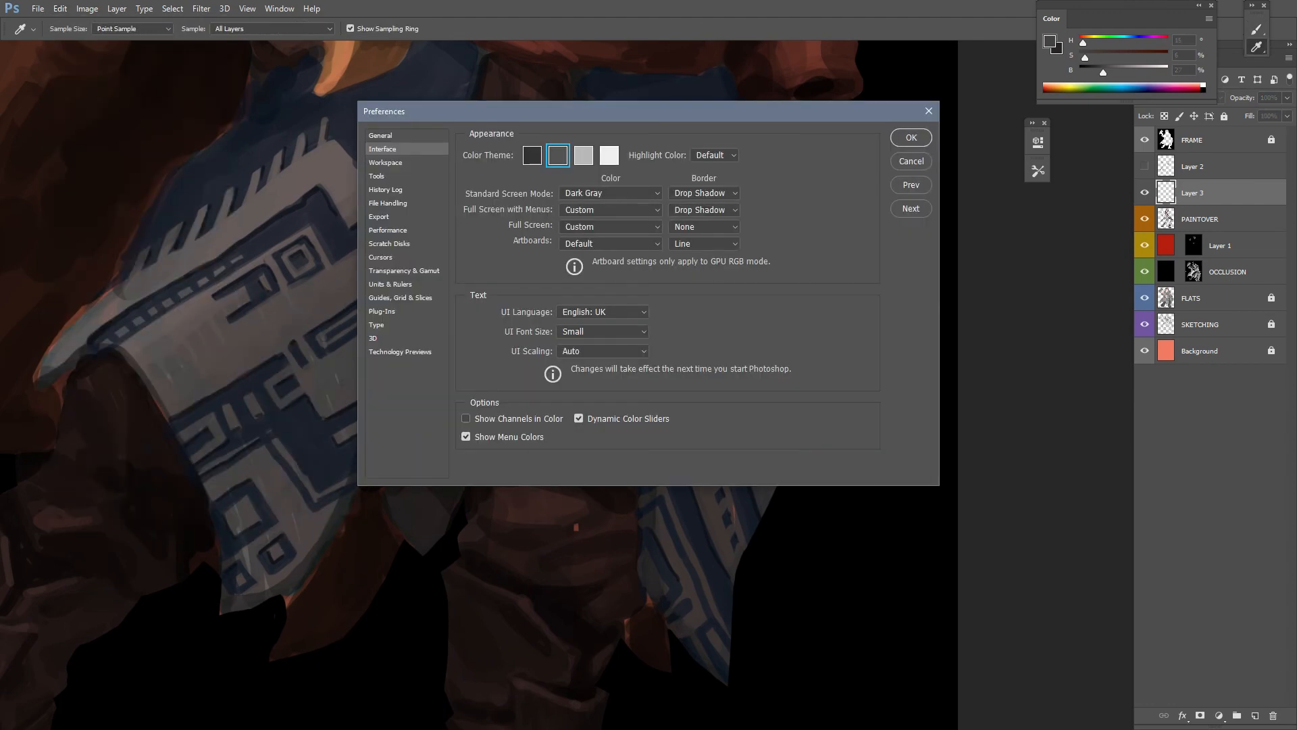
pyautogui.click(377, 176)
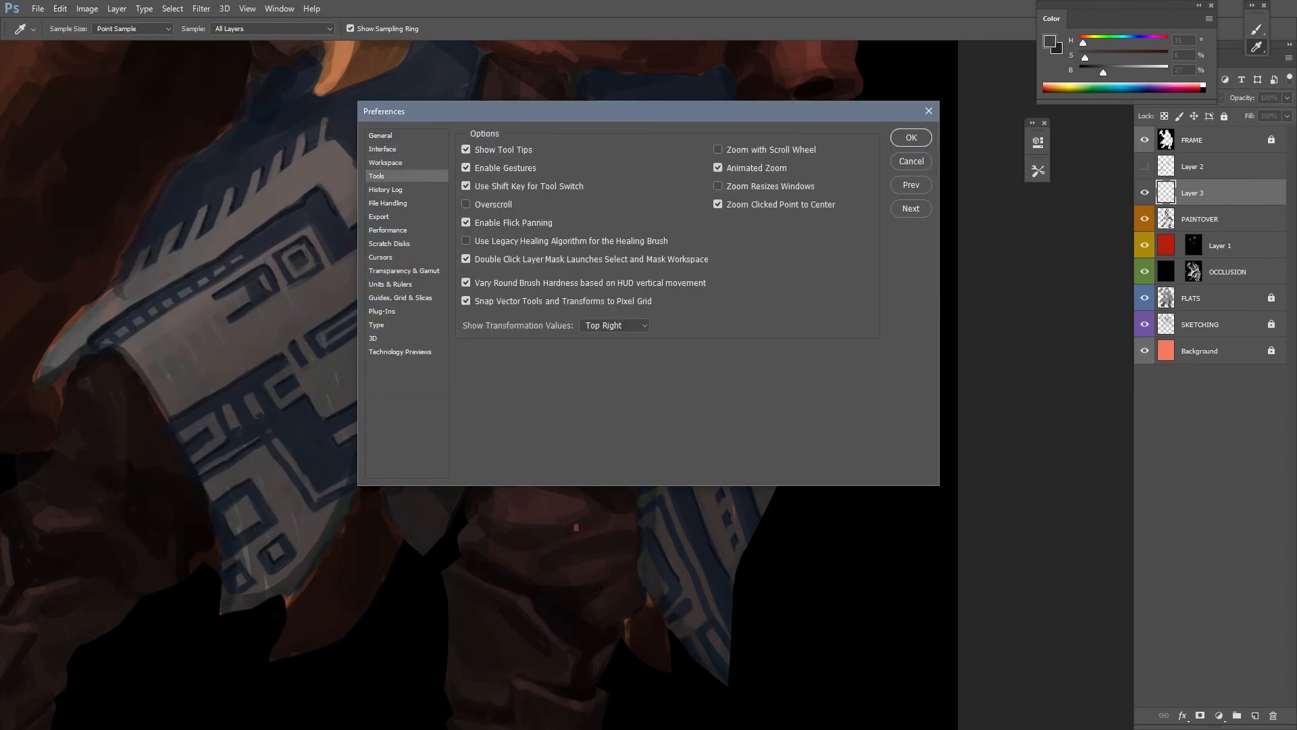
pyautogui.click(380, 135)
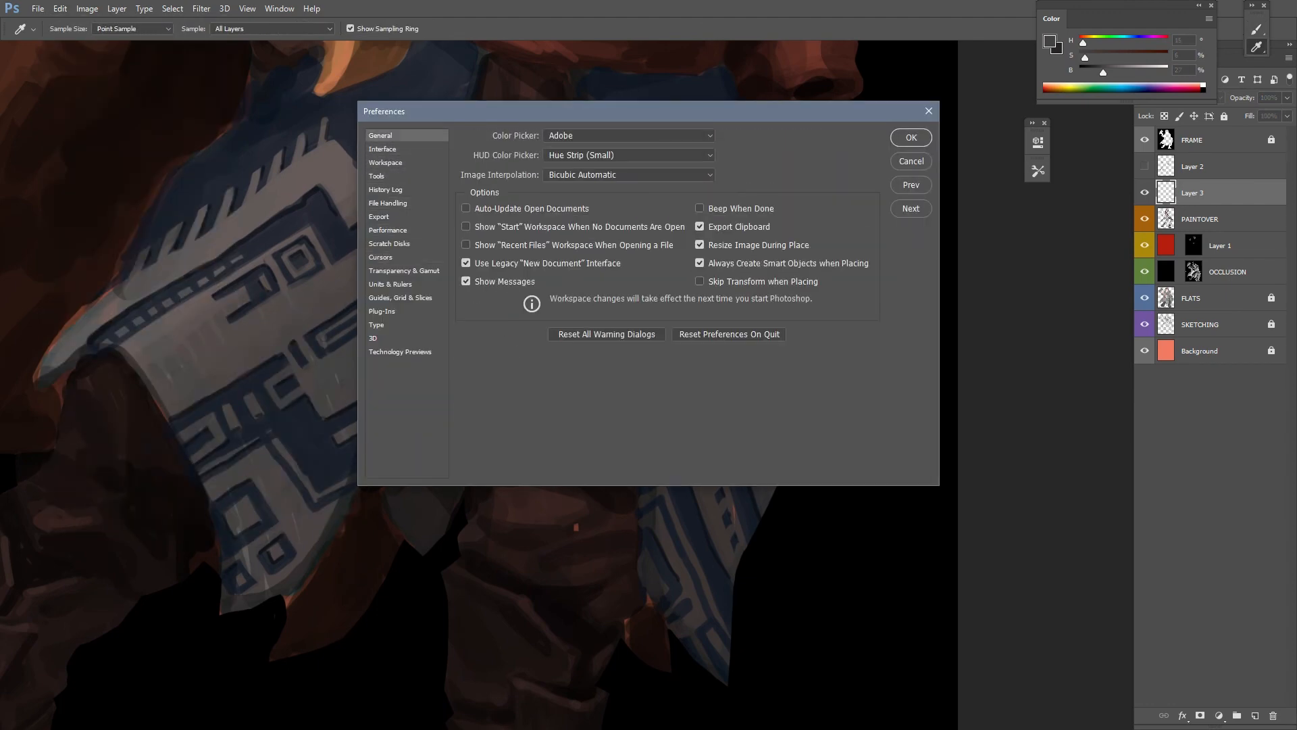
pyautogui.click(909, 138)
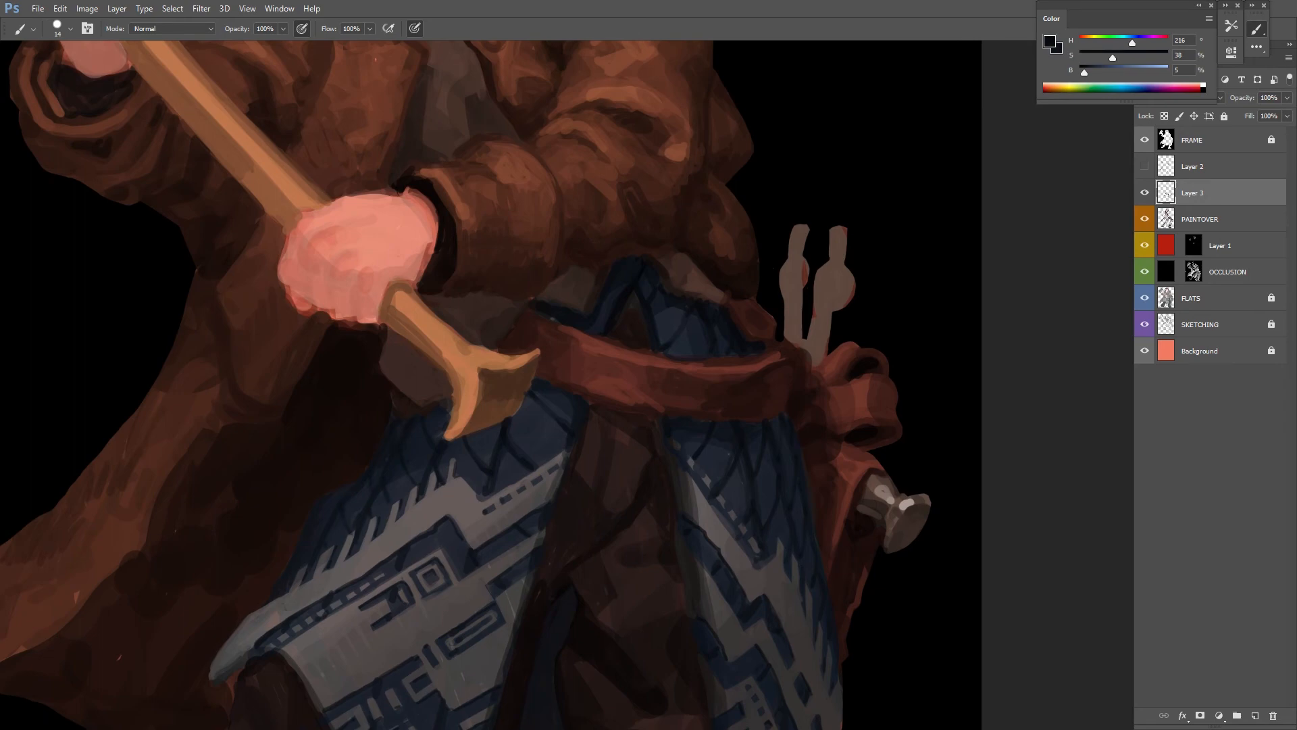
# Scroll down to the lower hand, hammer handle and belt area for painting
pyautogui.scroll(-3)
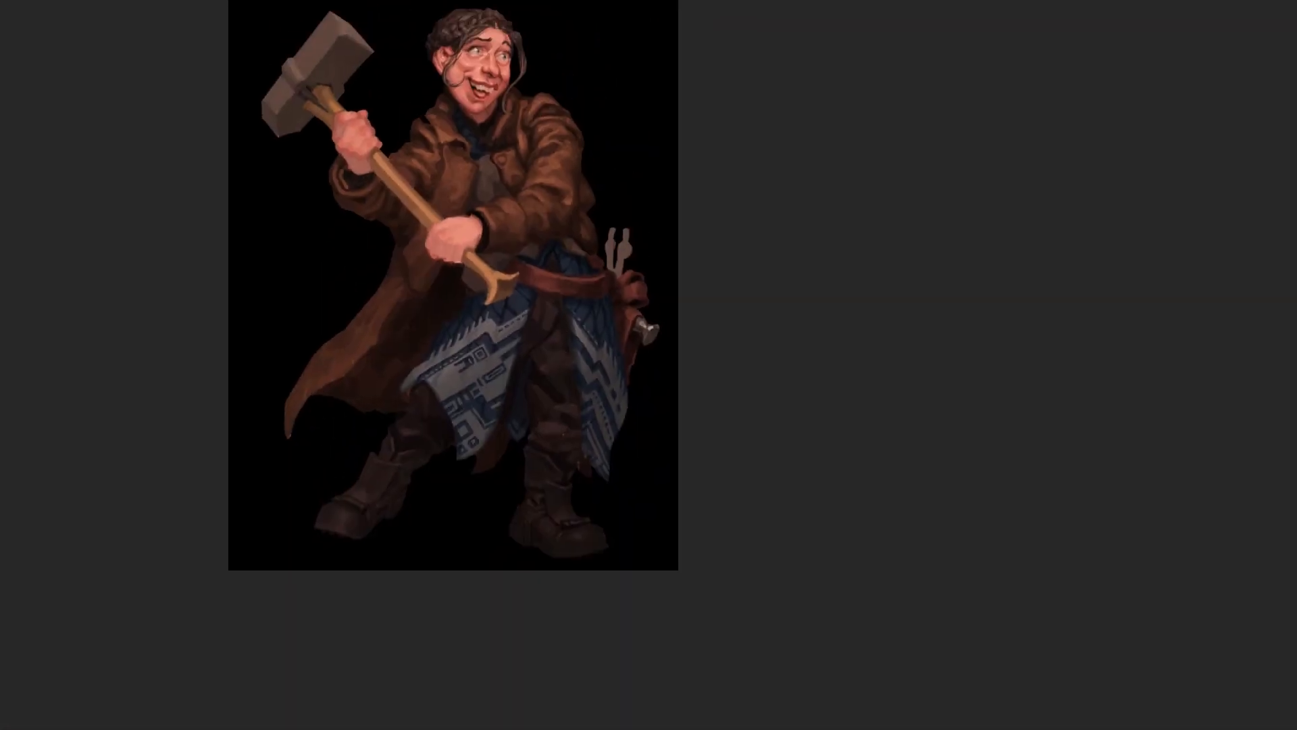
# Scroll up to the coat, hands and hammer to refine them on Layer 4
pyautogui.scroll(3)
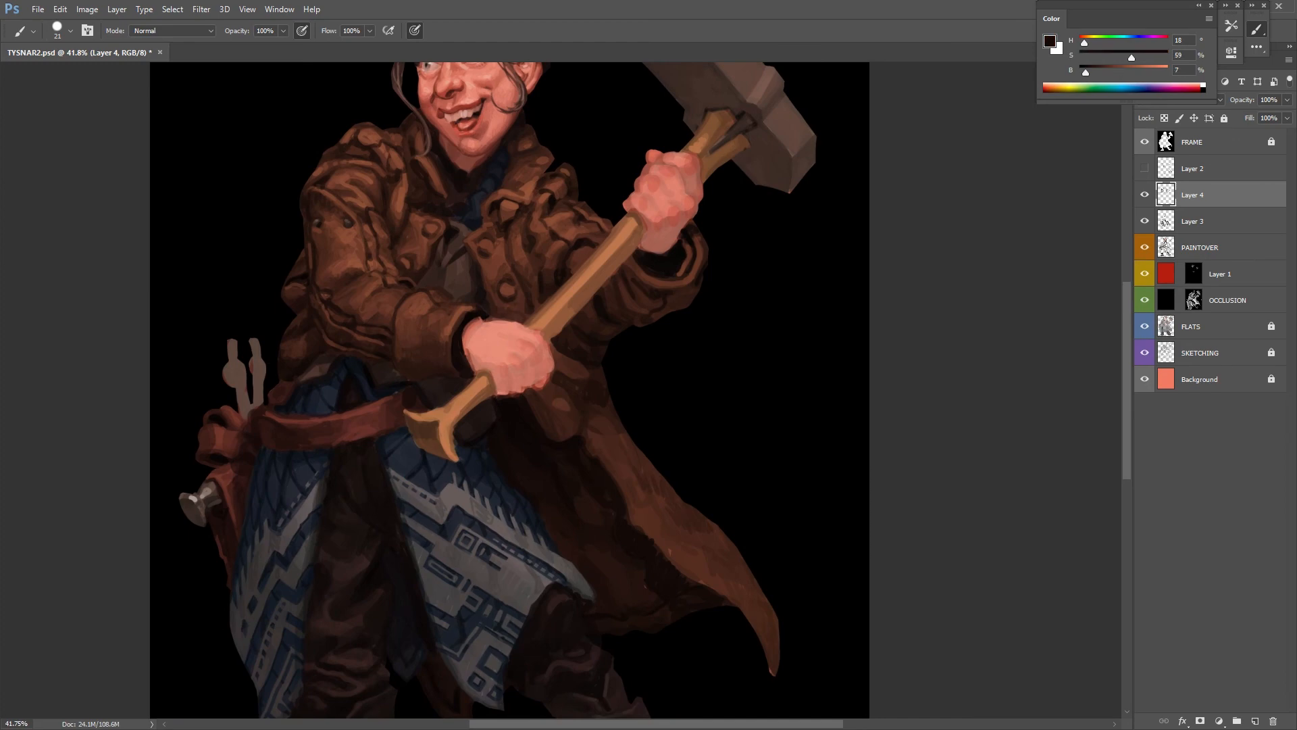
# Scroll down to the skirt's geometric pattern to trace light lines on Layer 4
pyautogui.scroll(-3)
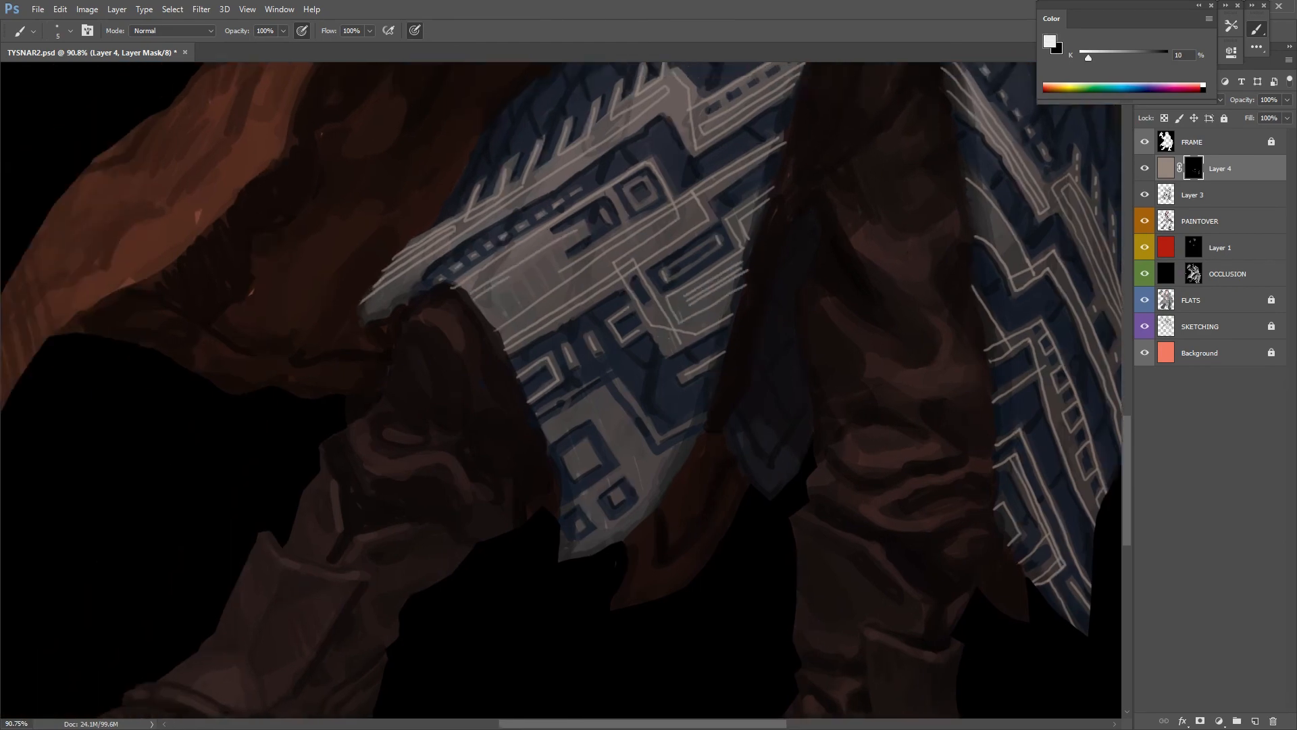
# Paint black on Layer 4's mask to break the skirt pattern lines into stitches
pyautogui.scroll(-3)
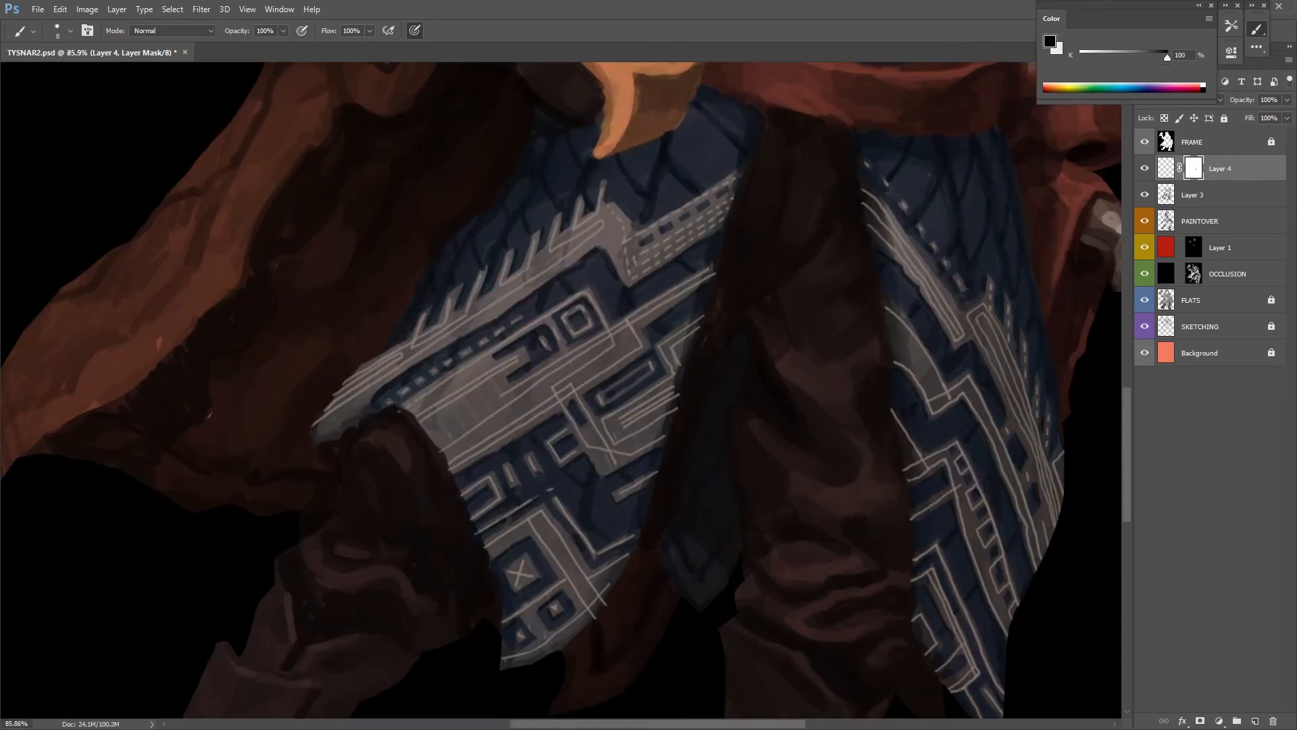
pyautogui.moveTo(413, 335); pyautogui.dragTo(600, 198)
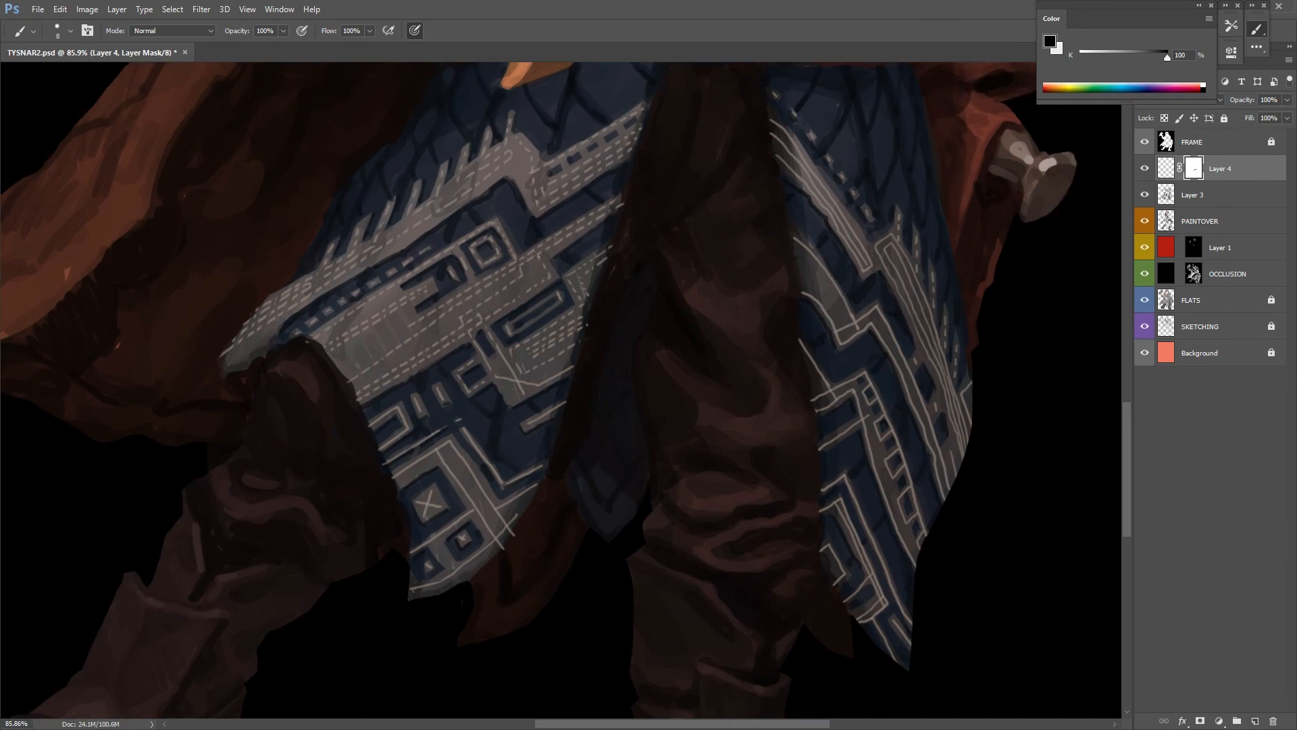
pyautogui.scroll(-3)
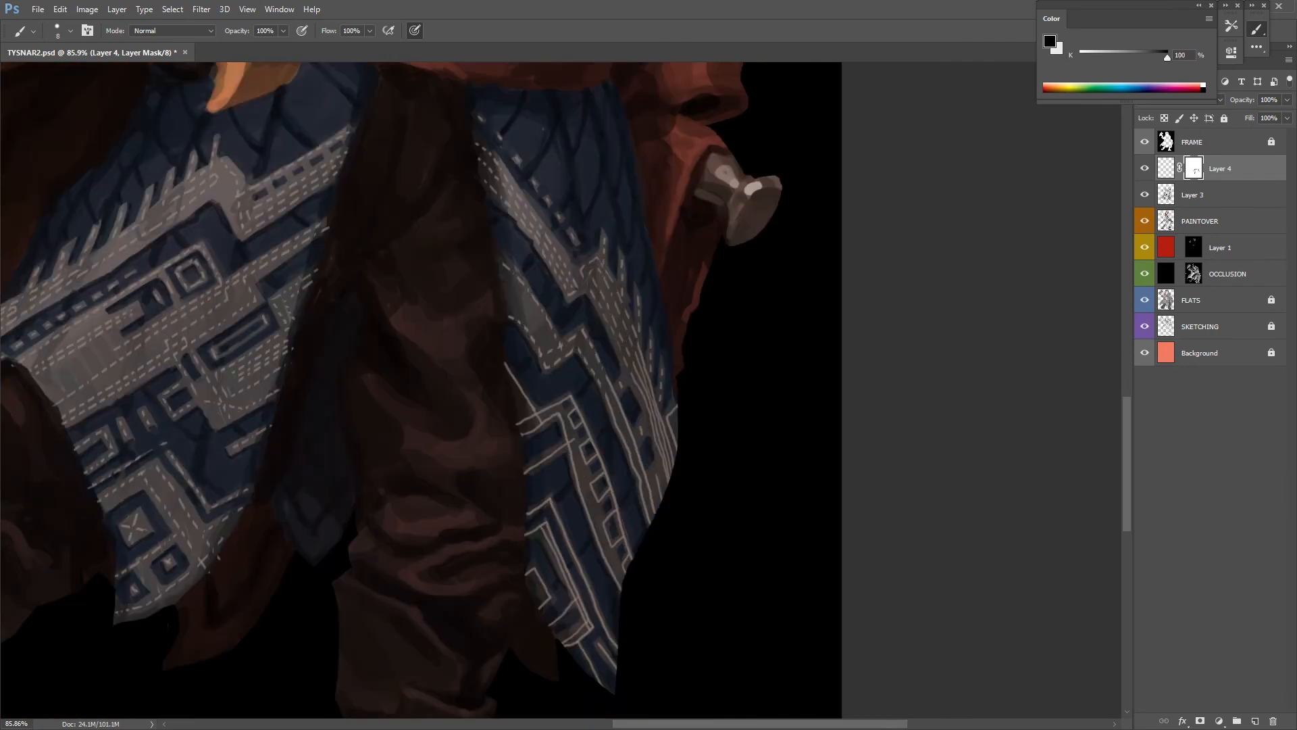
pyautogui.scroll(-3)
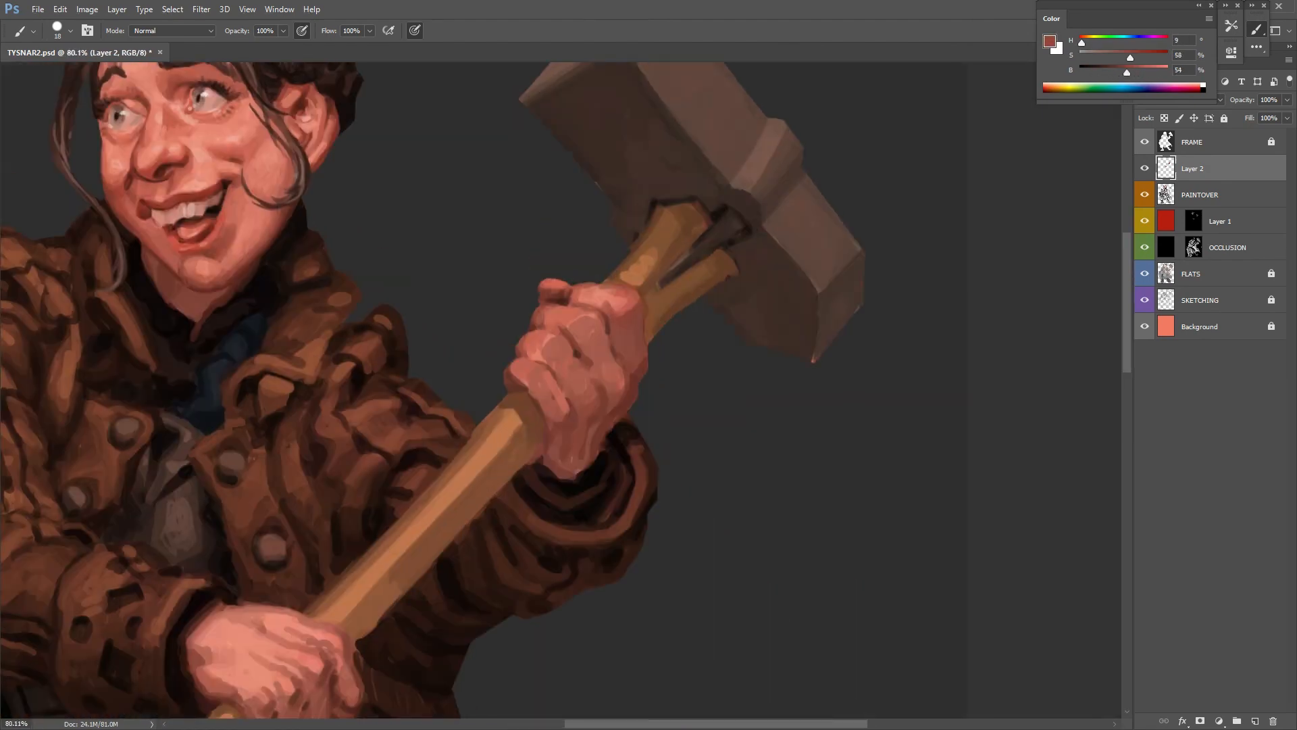
pyautogui.press('ctrl+-')
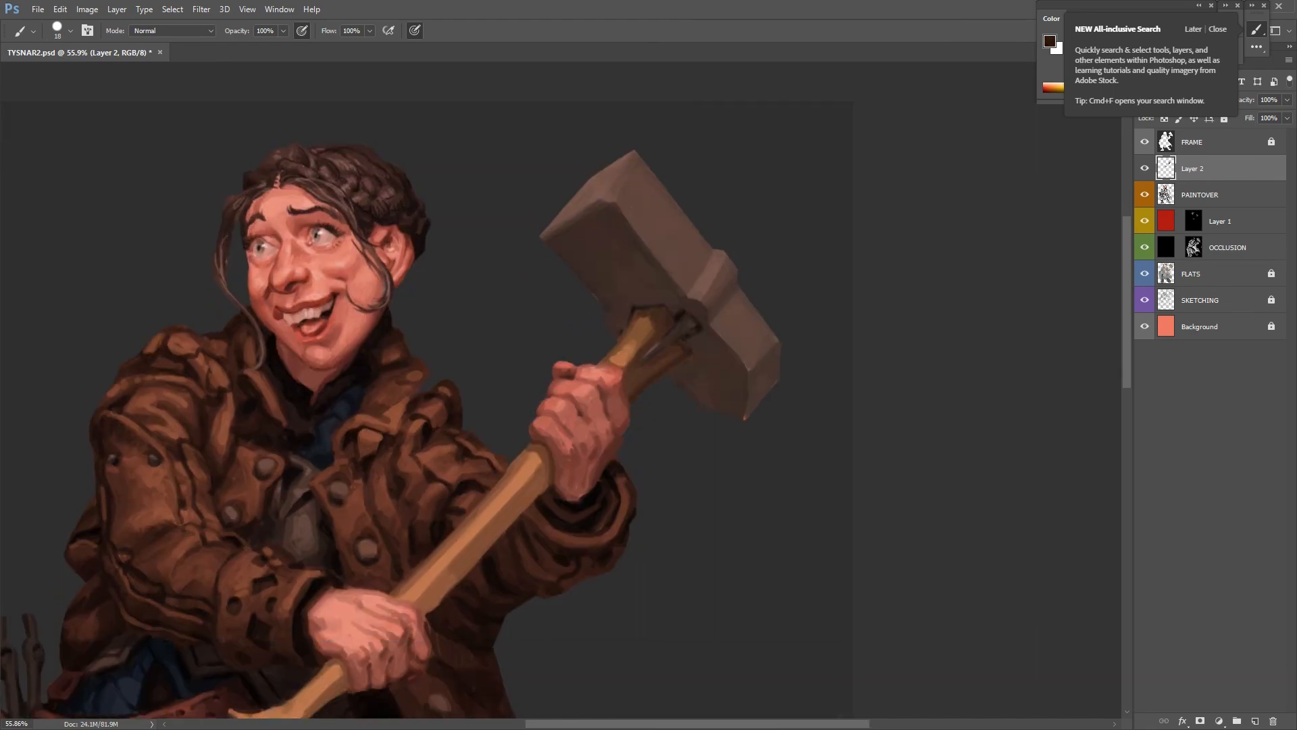
pyautogui.scroll(-3)
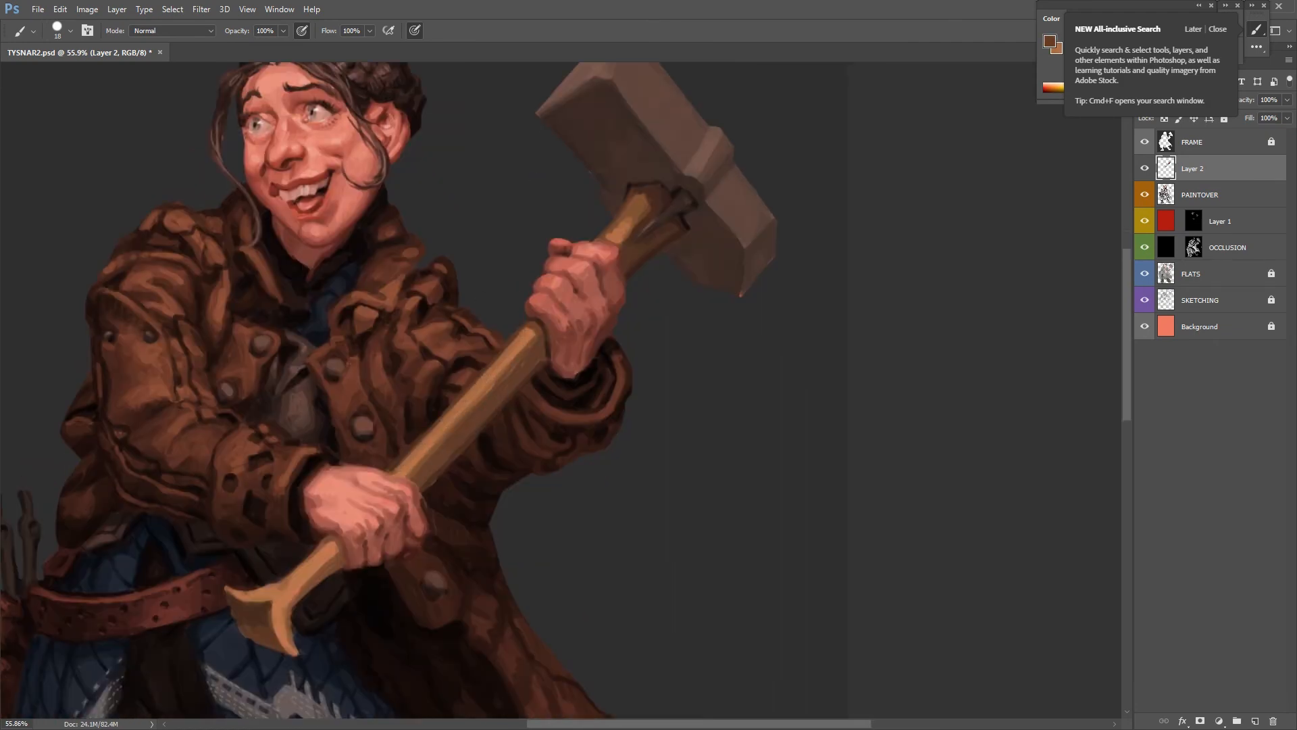
pyautogui.scroll(-3)
pyautogui.write('TASSLES')
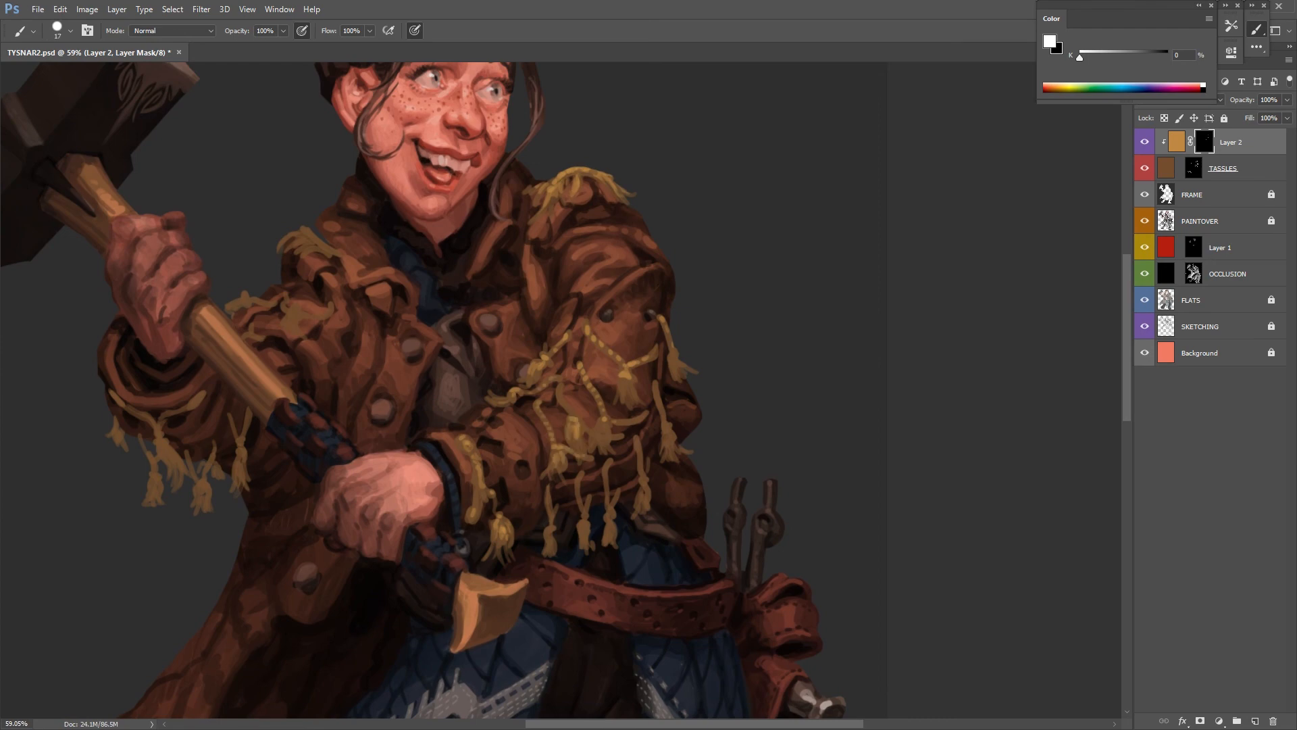
# Zoom out to the whole figure and start a Hue/Saturation adjustment (Ctrl+U) on Layer 2
pyautogui.scroll(-3)
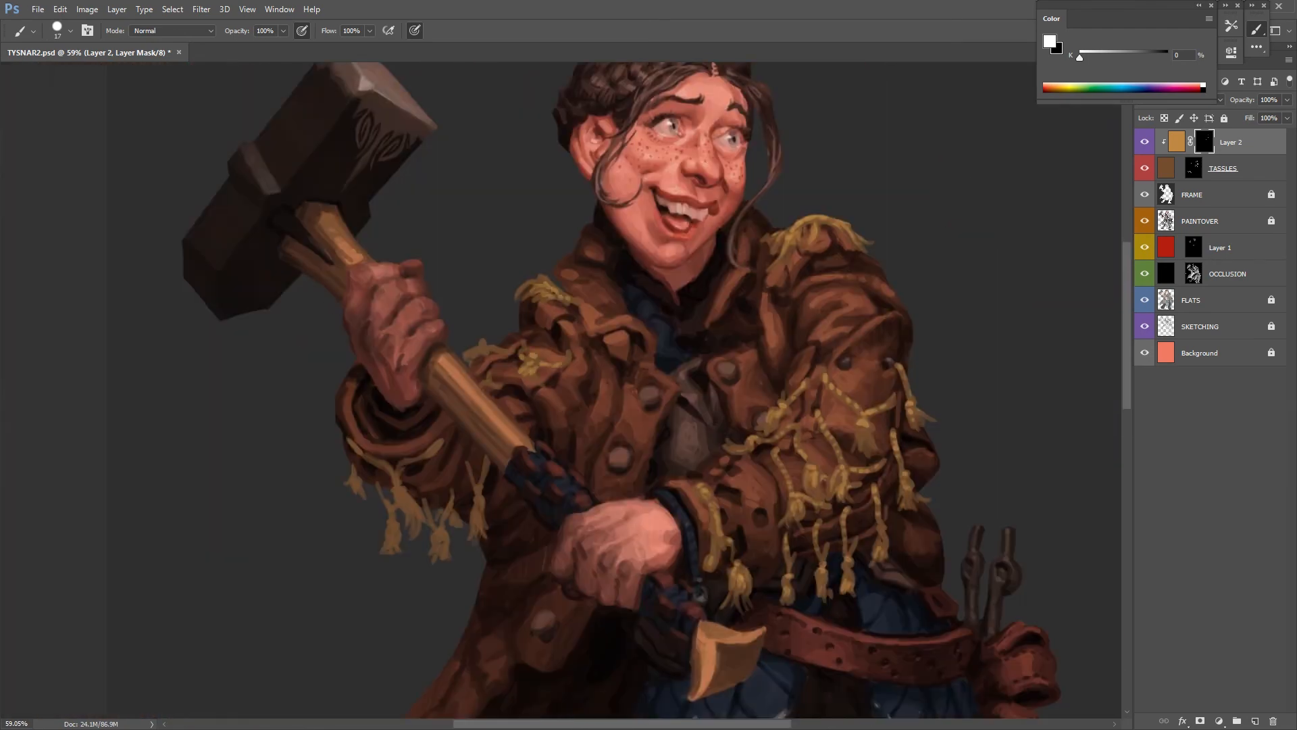
pyautogui.press('ctrl+u')
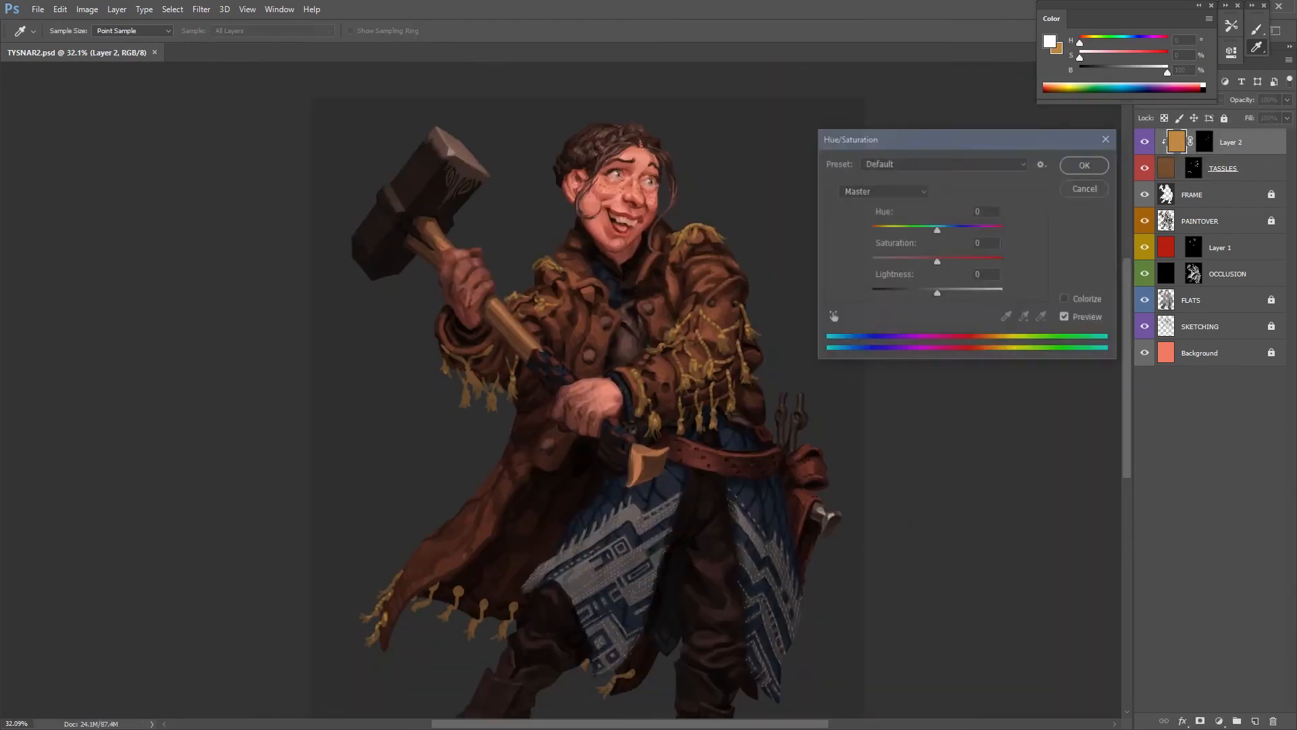